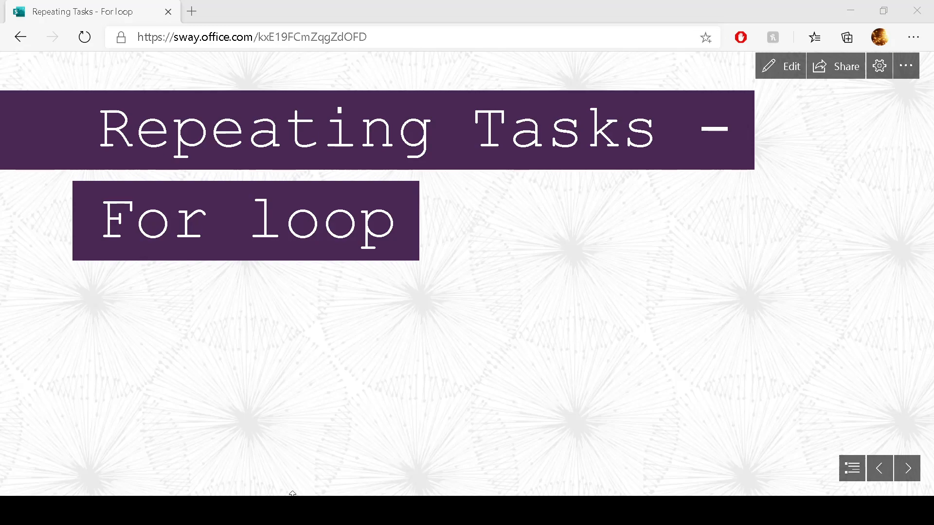
mouse_move(347, 451)
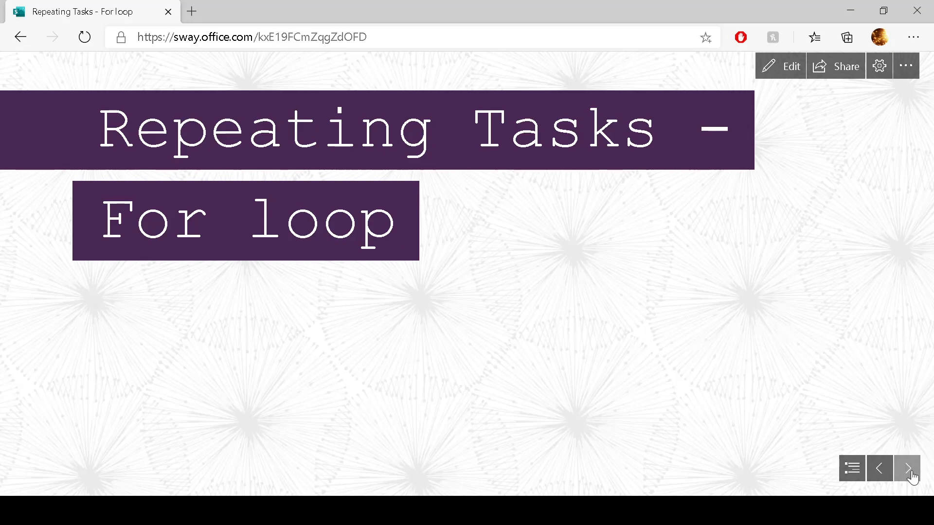
- Advance past the title card to the Iteration slide on repeated everyday and scripted tasks
click(906, 468)
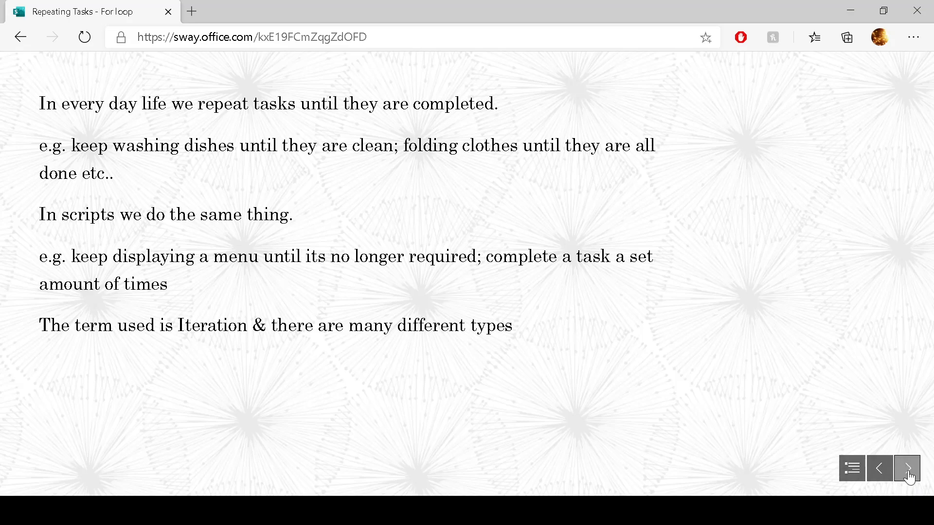
- Advance through the 'for .. in list.. do' heading to the for loop syntax slide
click(907, 467)
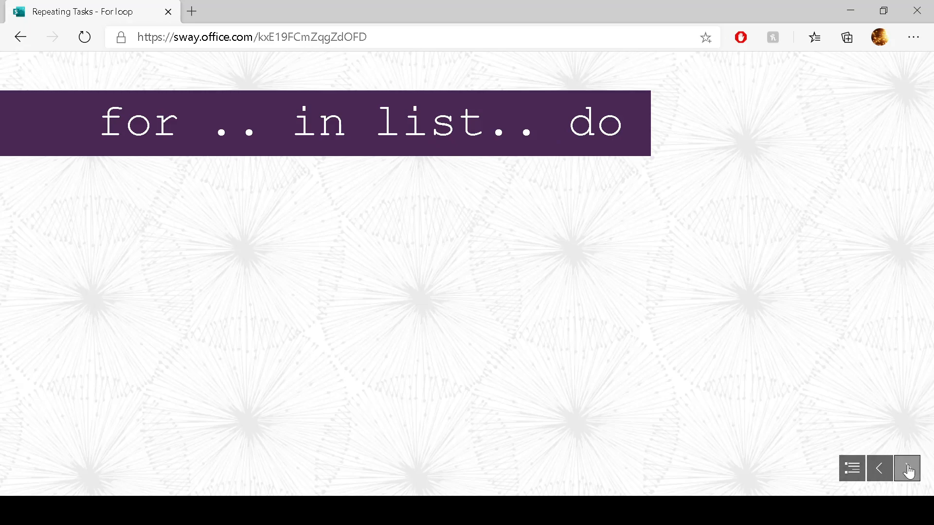
click(907, 468)
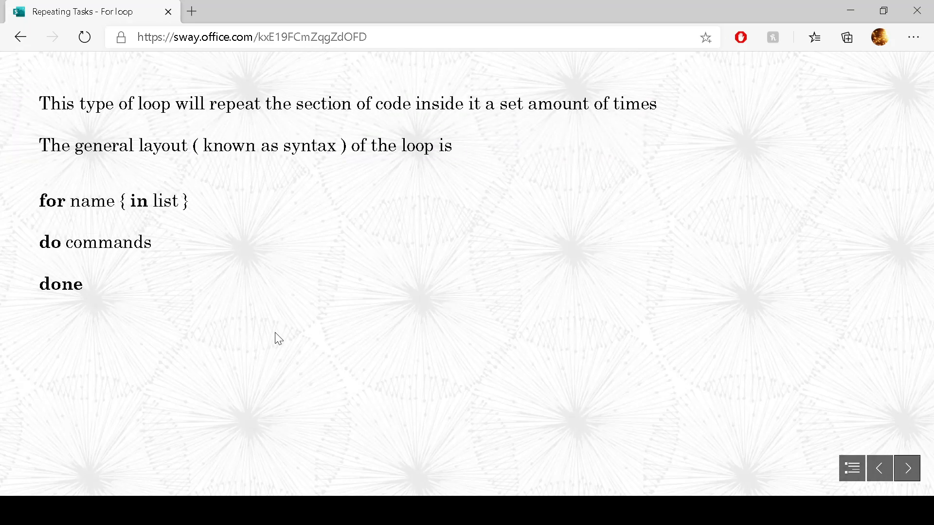
mouse_move(100, 133)
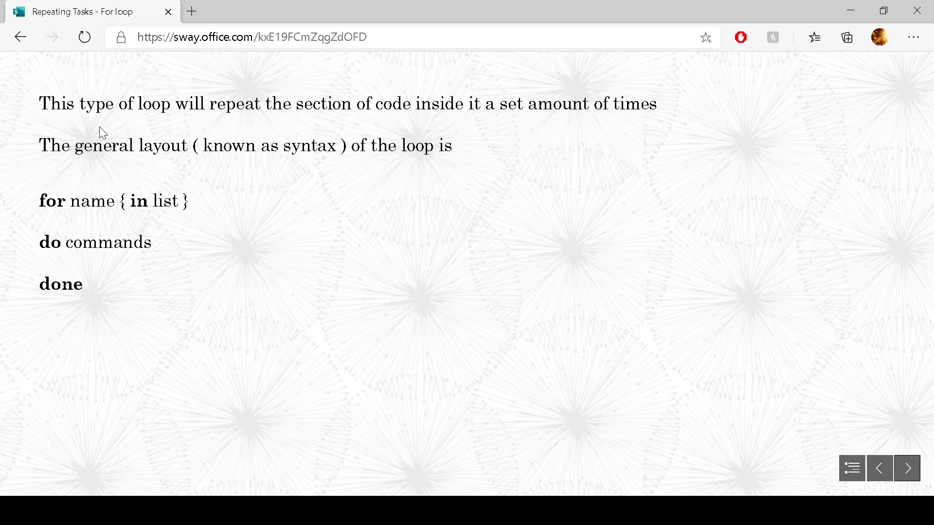
mouse_move(38, 170)
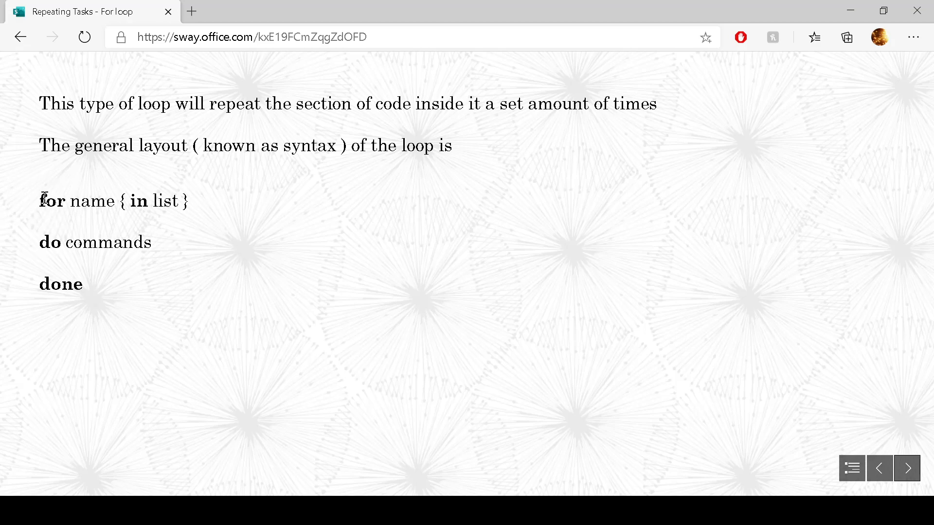
mouse_move(113, 208)
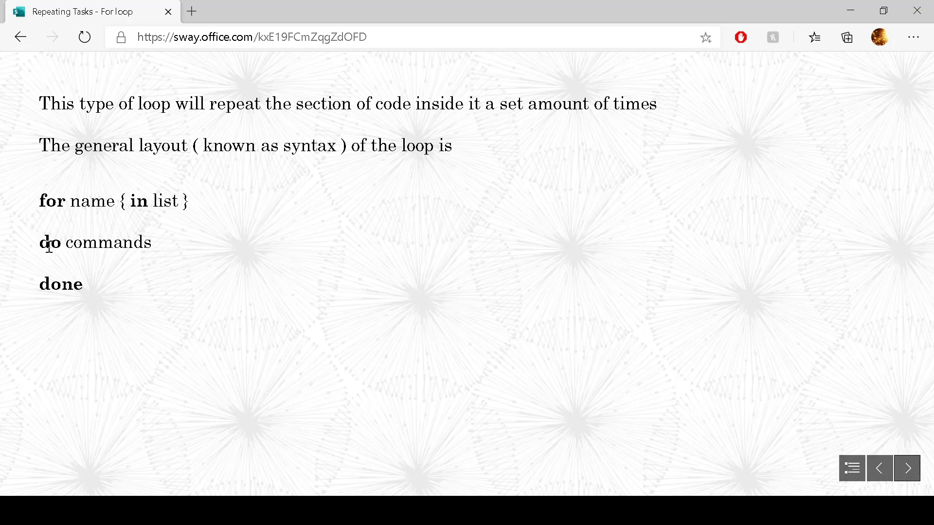
mouse_move(35, 285)
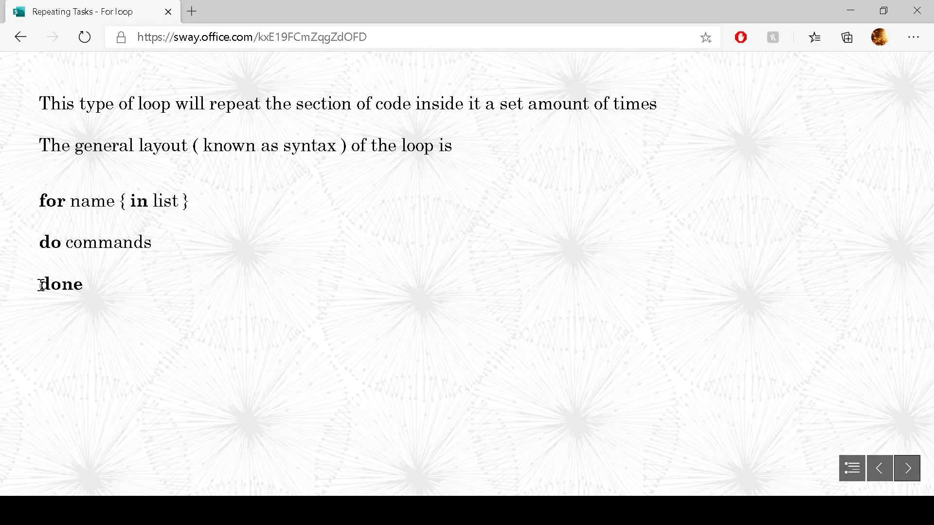
mouse_move(28, 264)
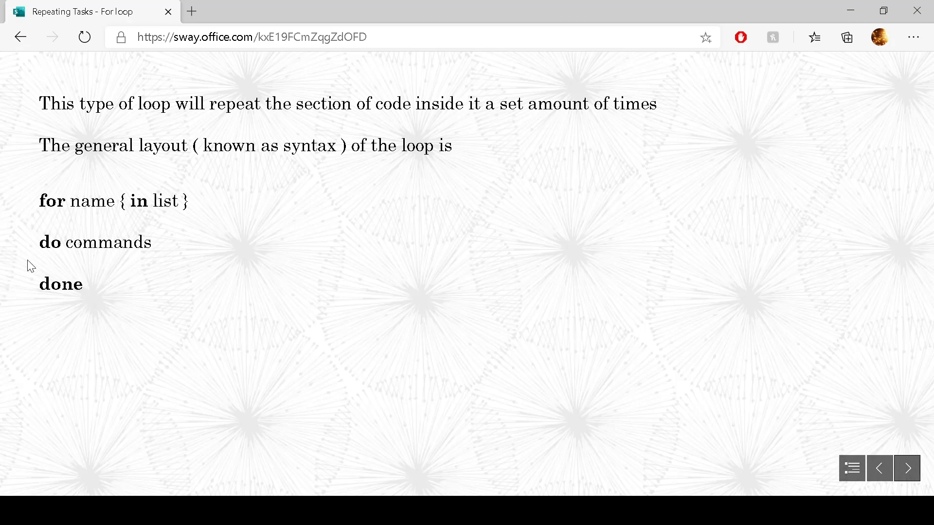
mouse_move(199, 217)
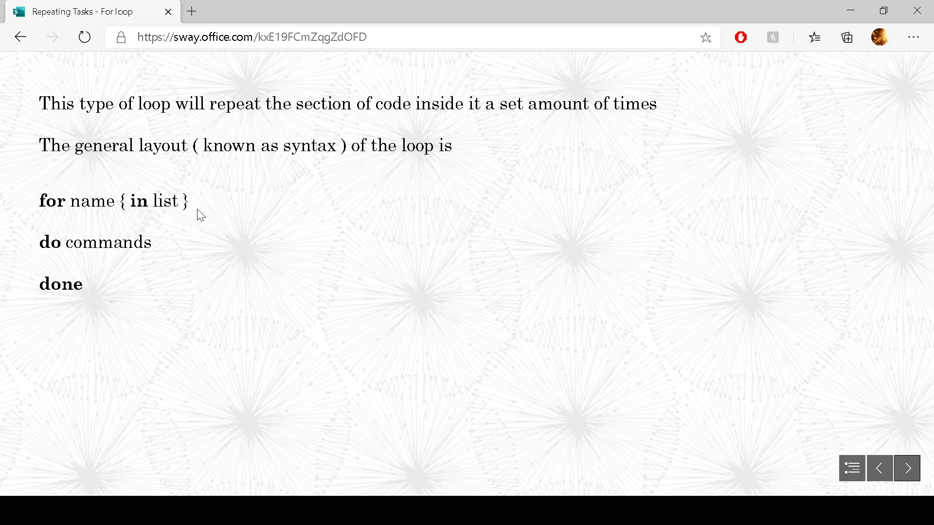
mouse_move(57, 289)
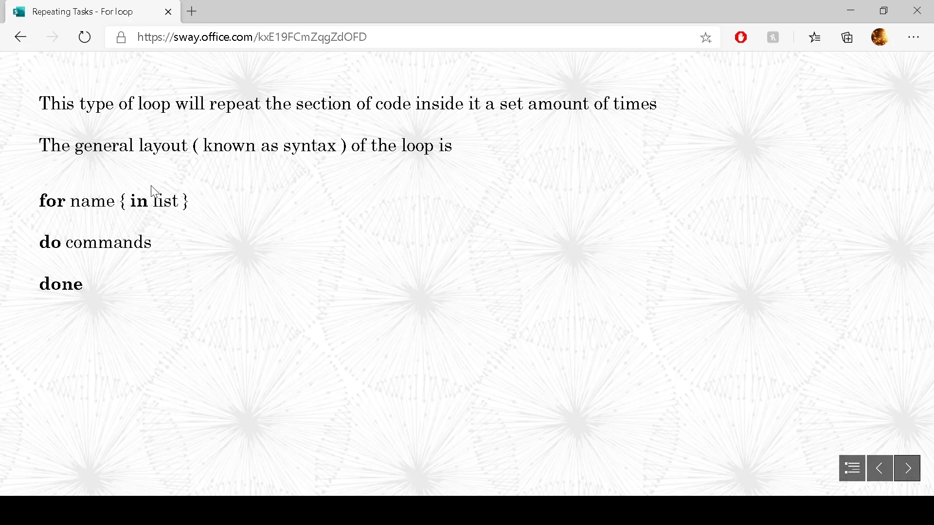
mouse_move(782, 427)
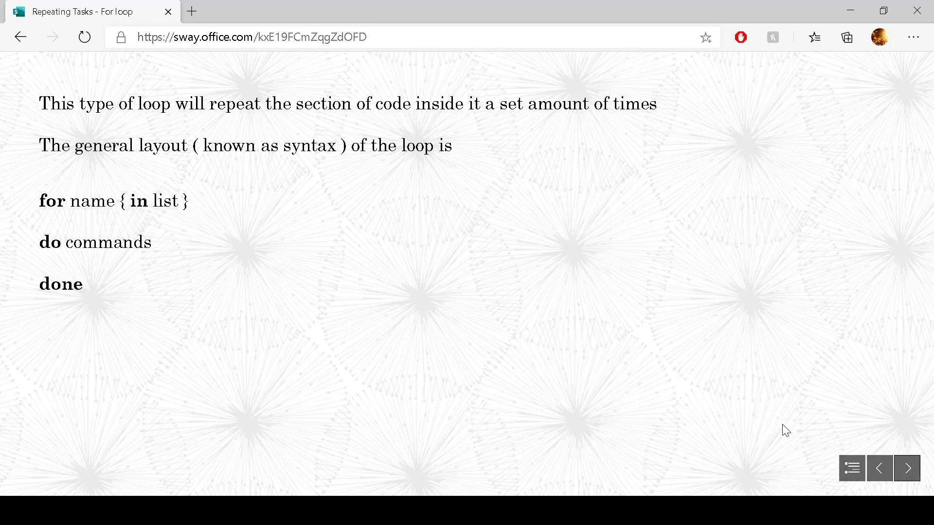
- Advance past the Example 1 heading to the bash script looping i from 1 to 5
click(906, 468)
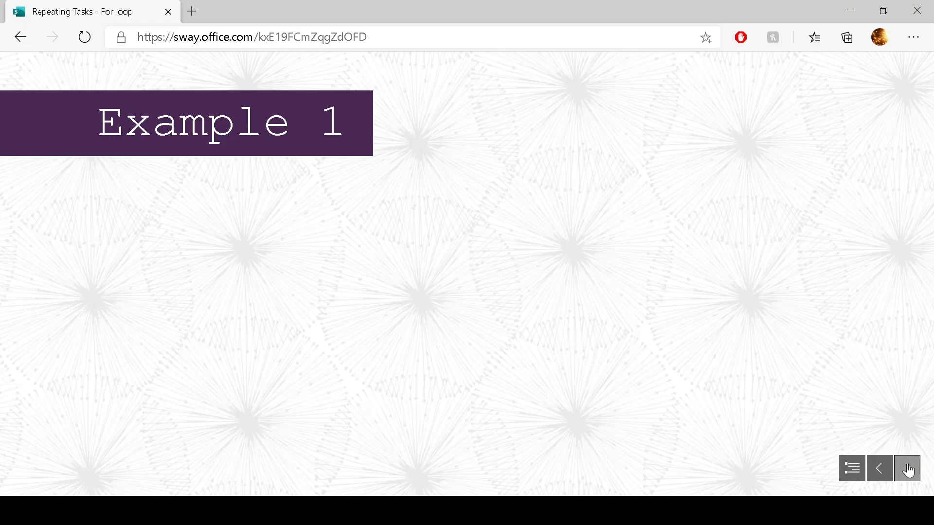
click(907, 468)
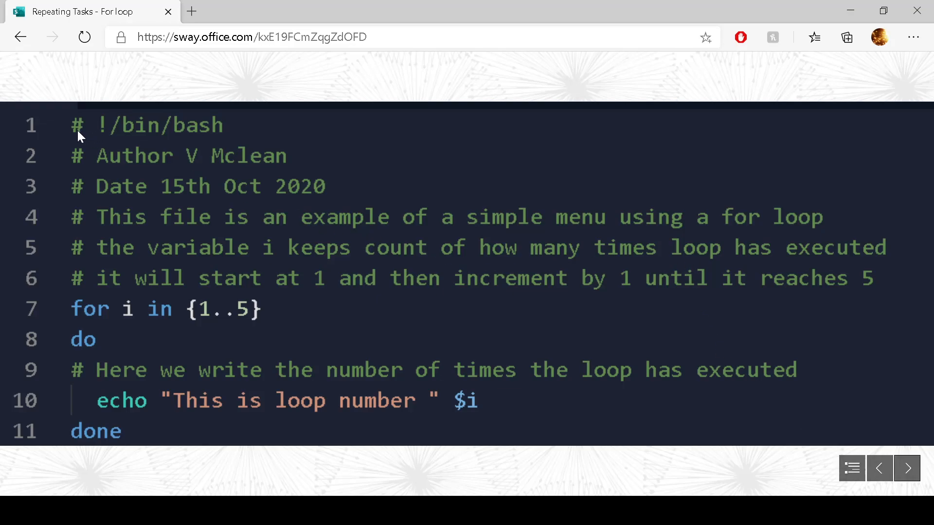
mouse_move(255, 175)
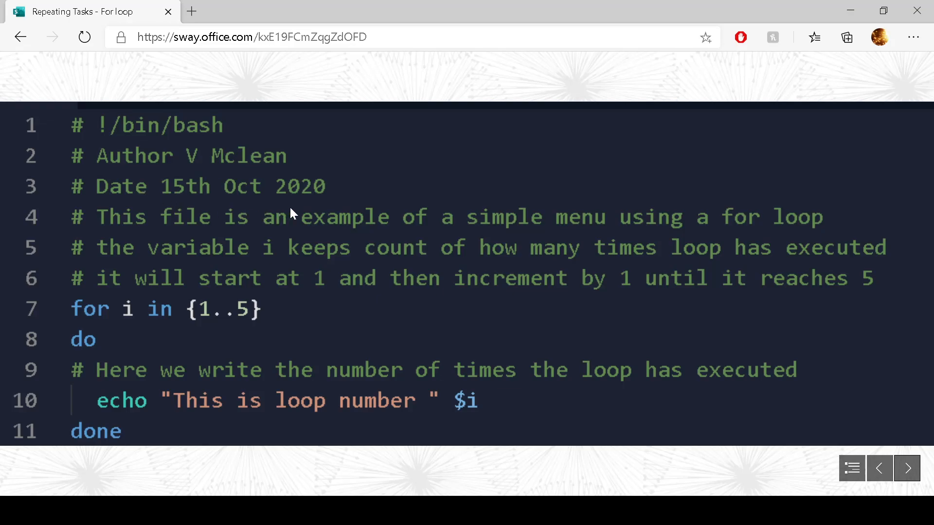
mouse_move(268, 278)
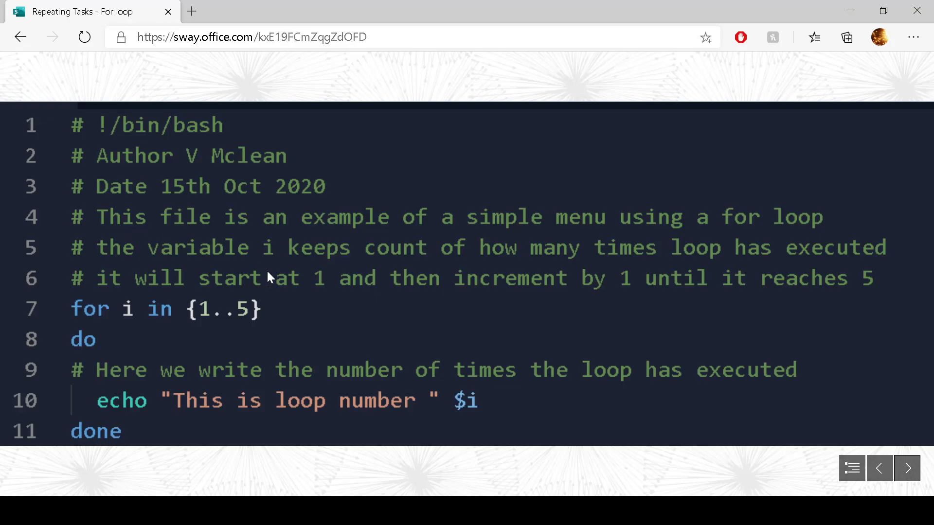
mouse_move(302, 291)
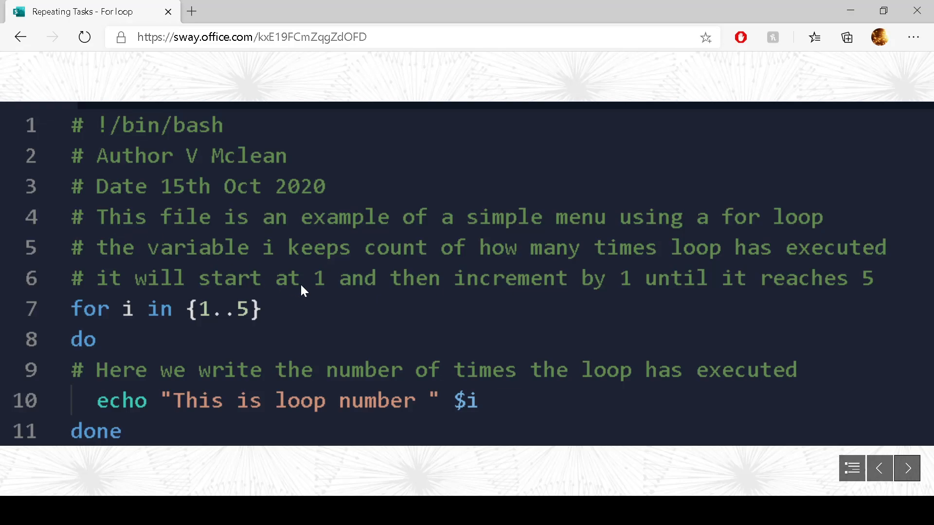
mouse_move(127, 260)
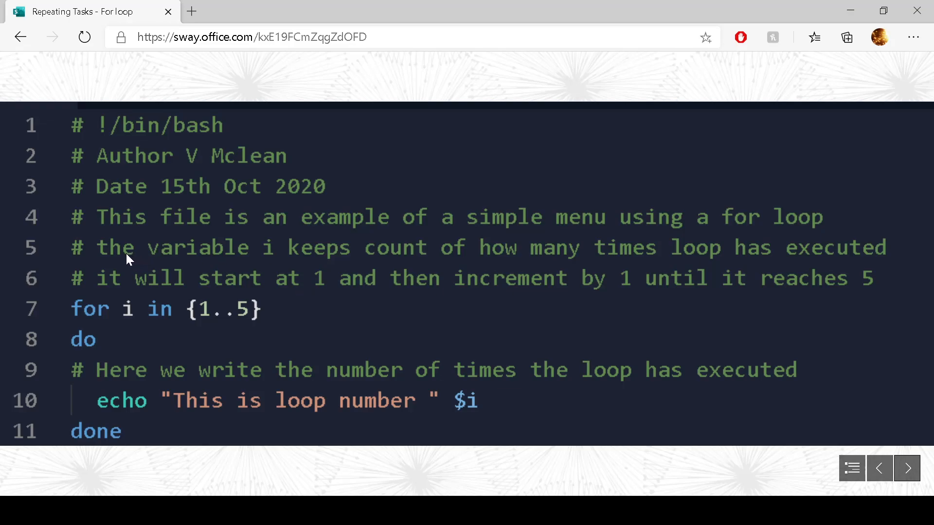
mouse_move(114, 314)
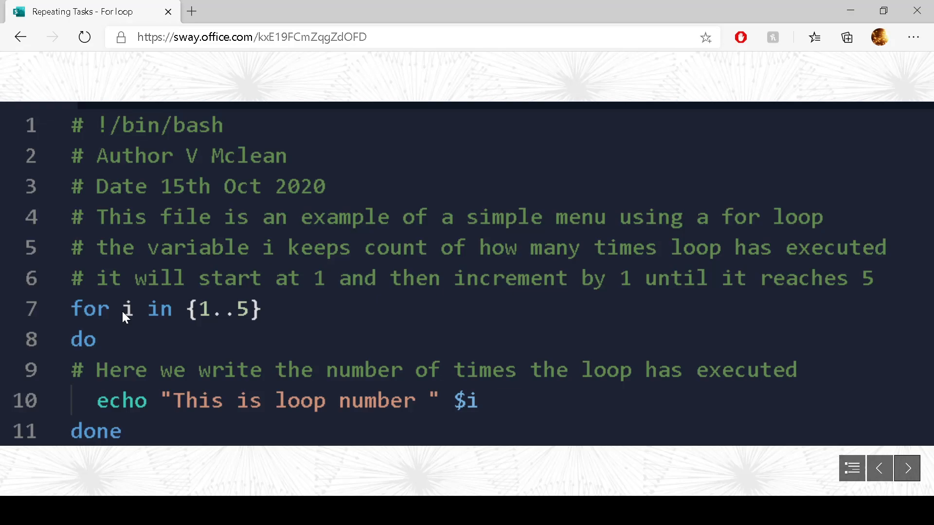
mouse_move(81, 324)
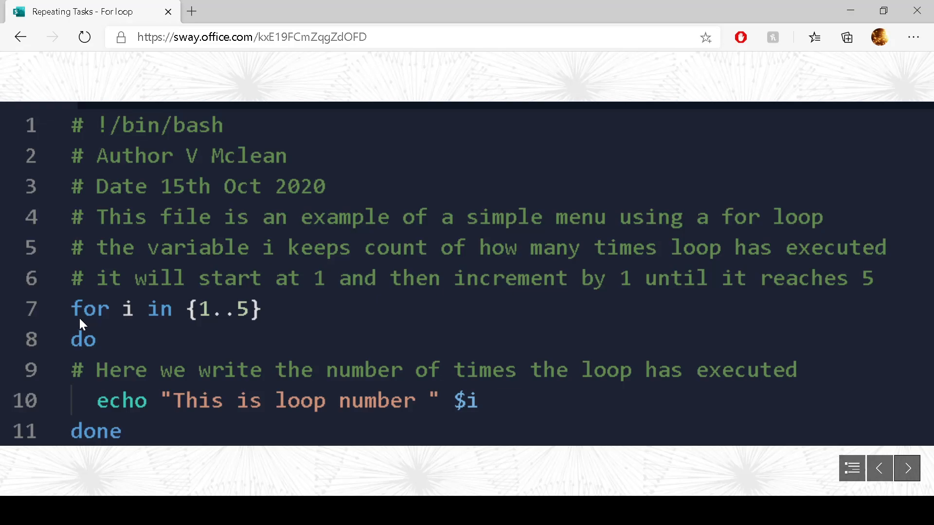
mouse_move(103, 325)
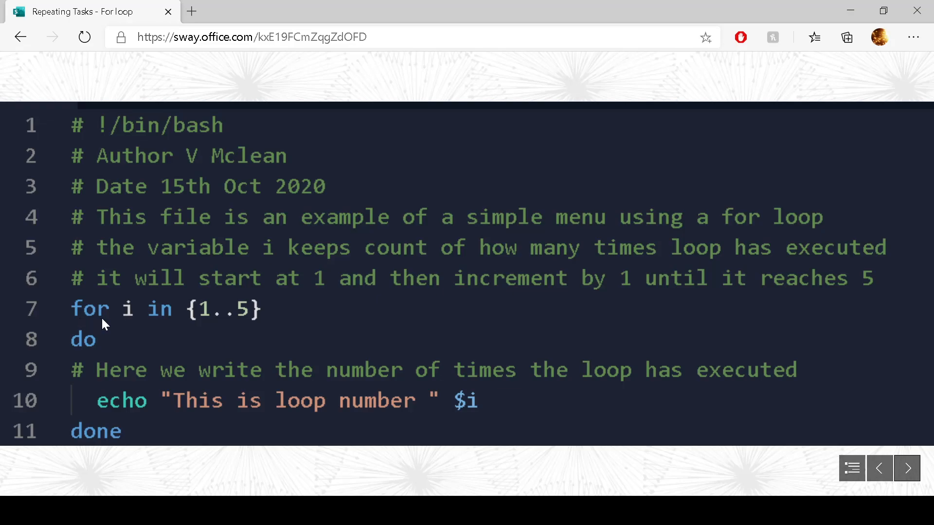
mouse_move(123, 326)
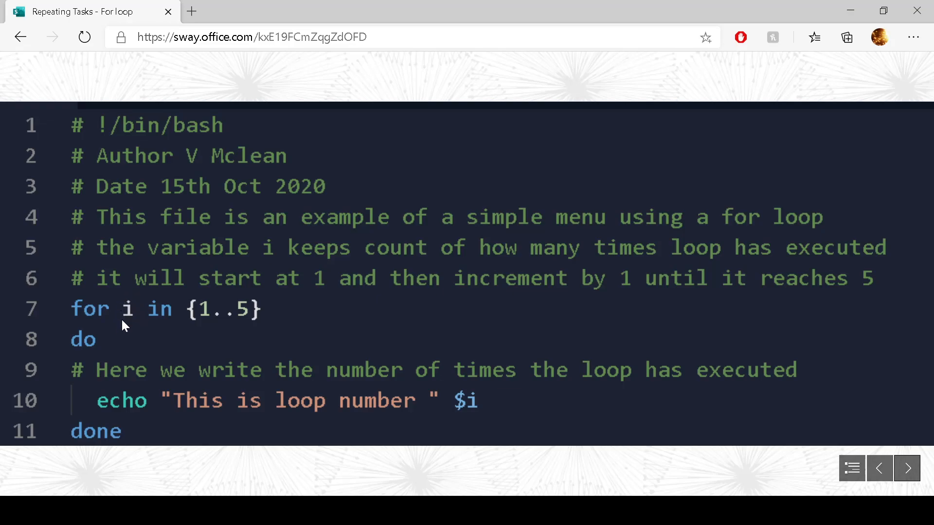
mouse_move(272, 329)
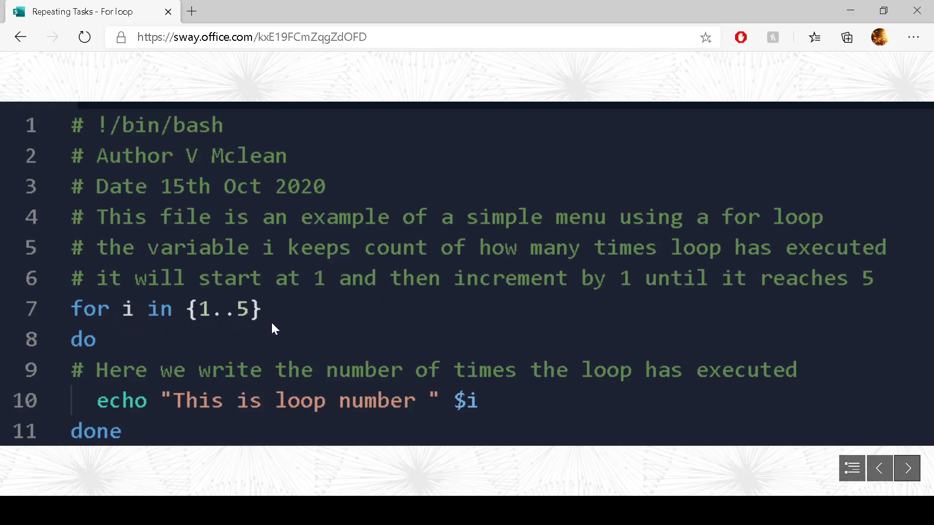
mouse_move(136, 321)
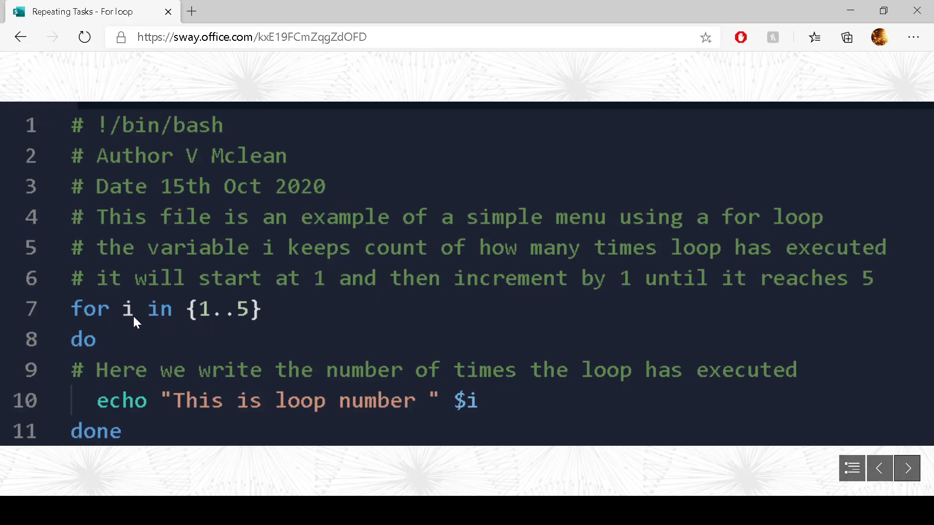
mouse_move(205, 326)
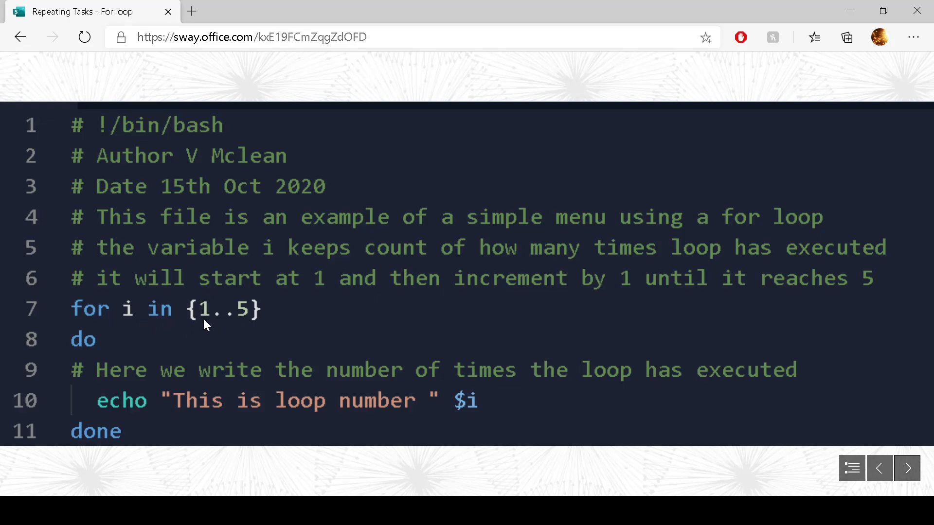
mouse_move(92, 378)
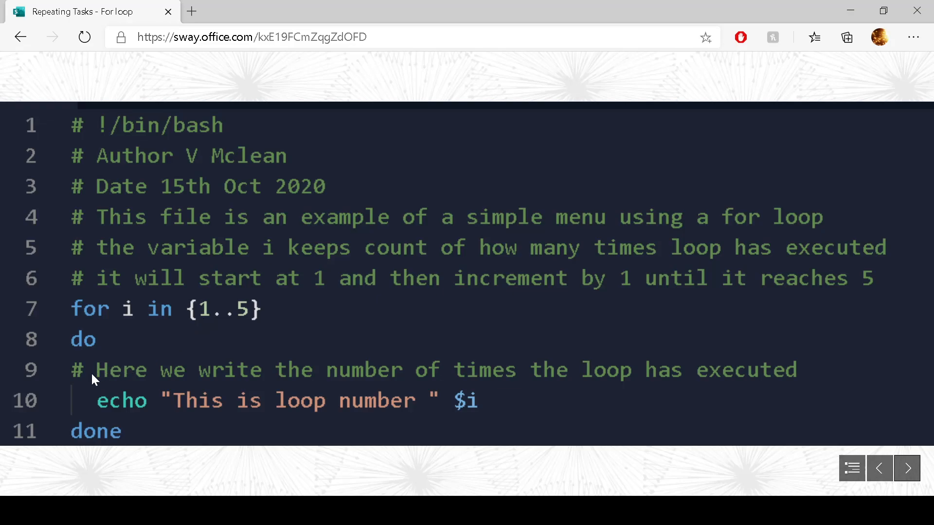
mouse_move(85, 341)
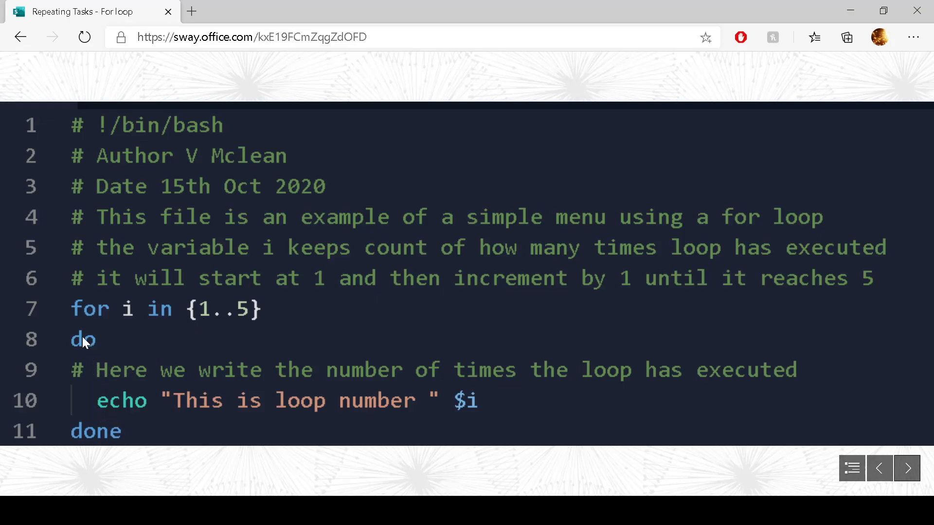
mouse_move(77, 339)
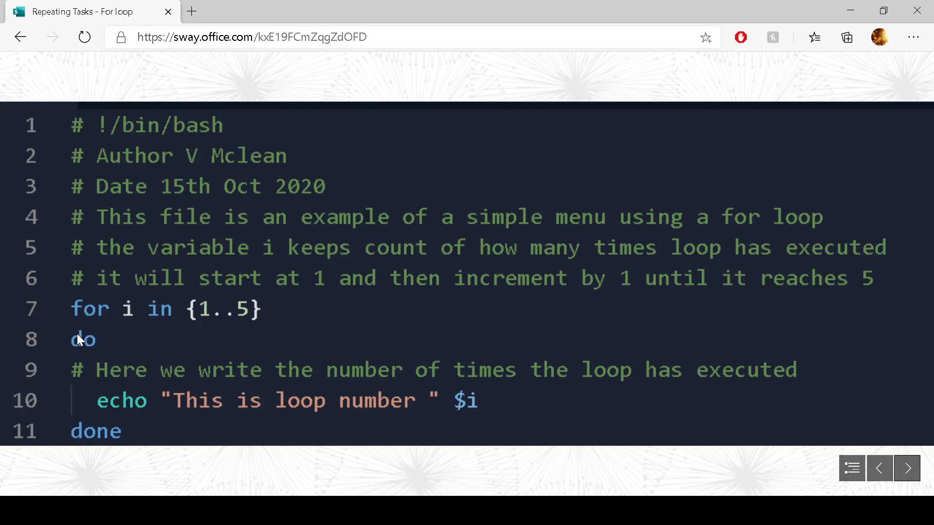
mouse_move(123, 414)
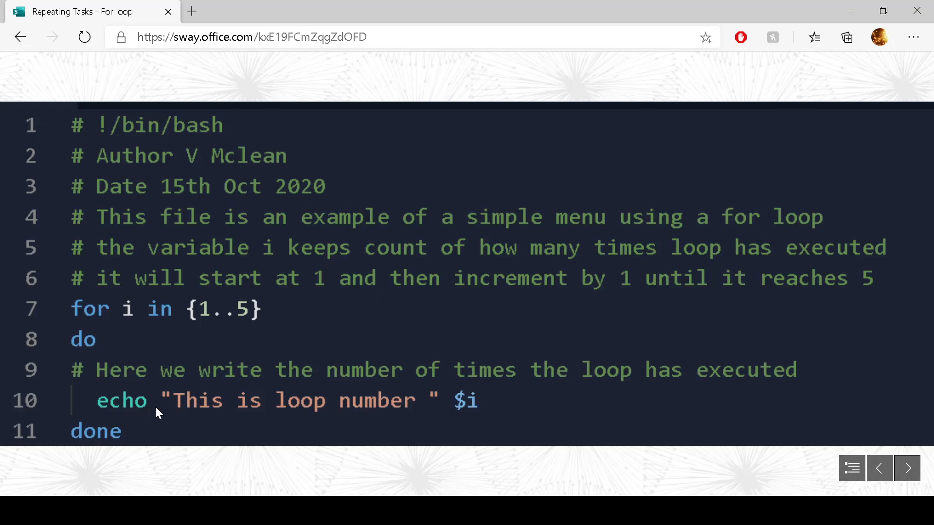
mouse_move(419, 410)
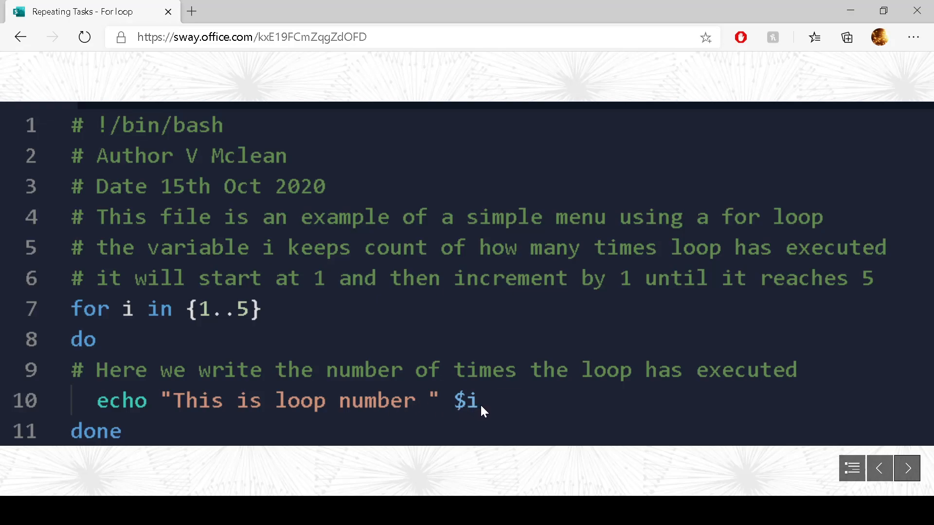
mouse_move(232, 314)
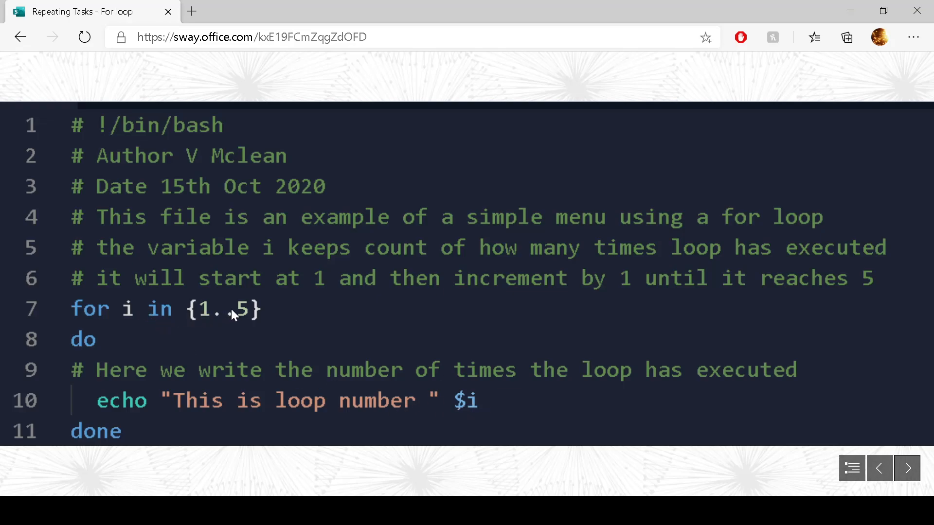
mouse_move(199, 298)
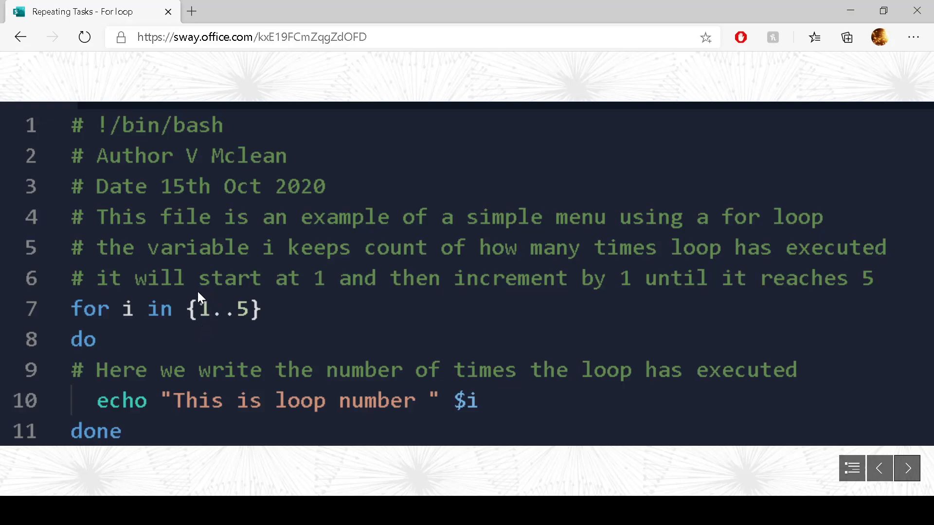
mouse_move(204, 323)
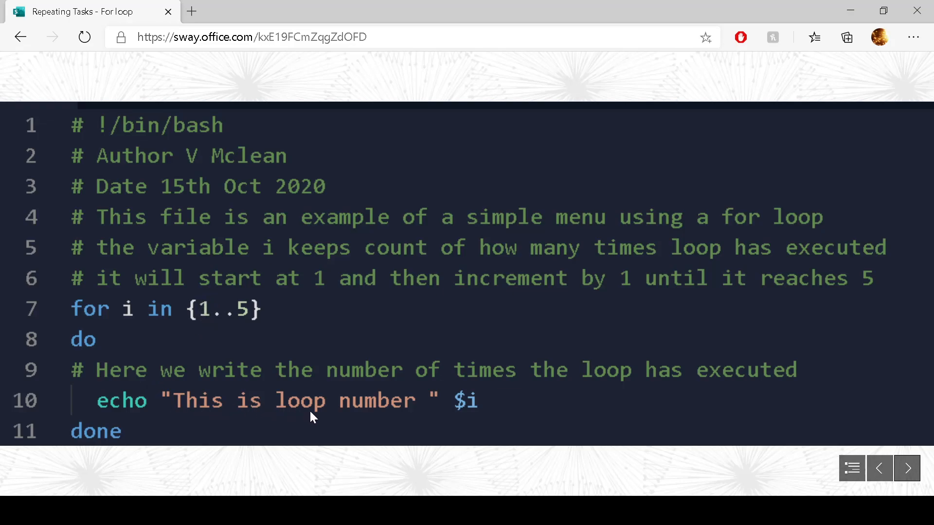
mouse_move(485, 421)
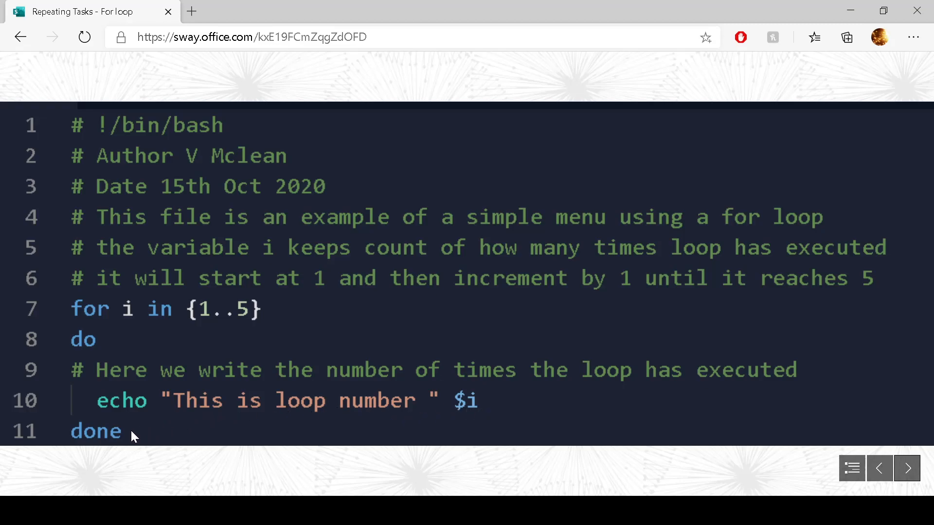
mouse_move(68, 309)
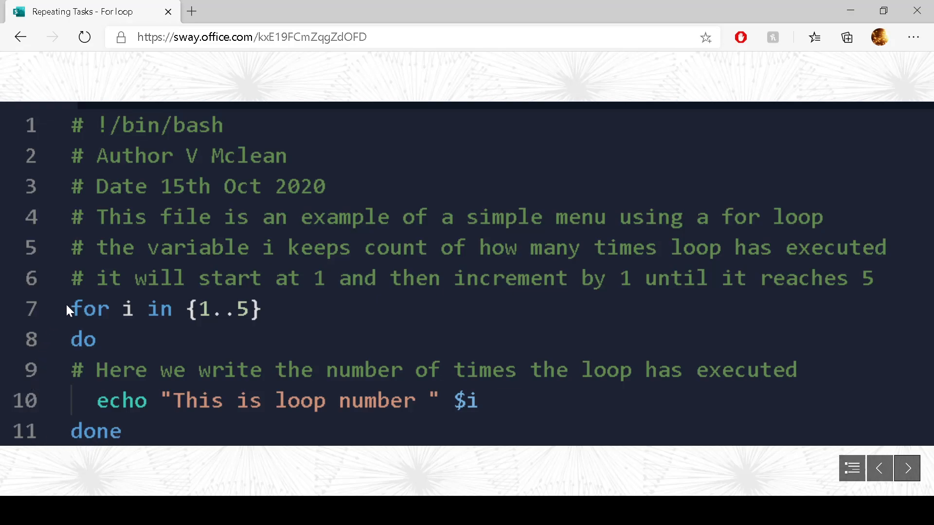
mouse_move(240, 316)
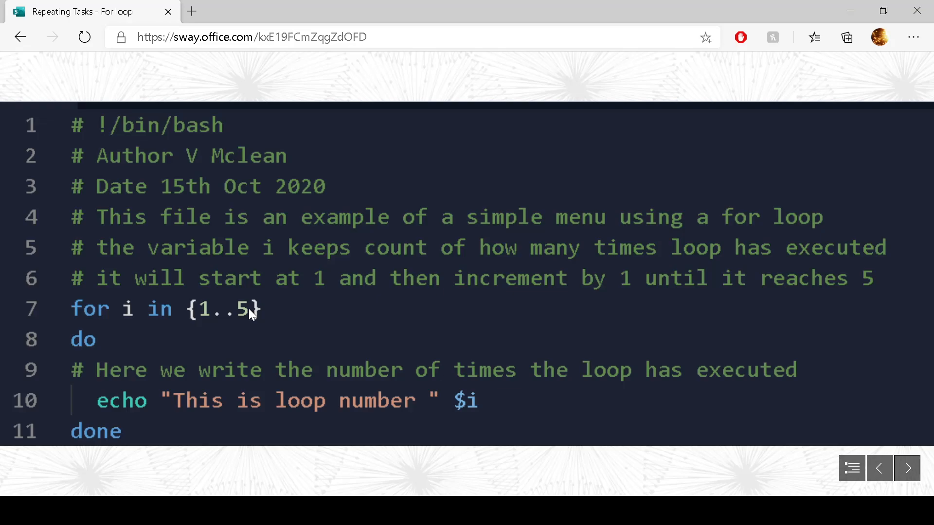
mouse_move(94, 322)
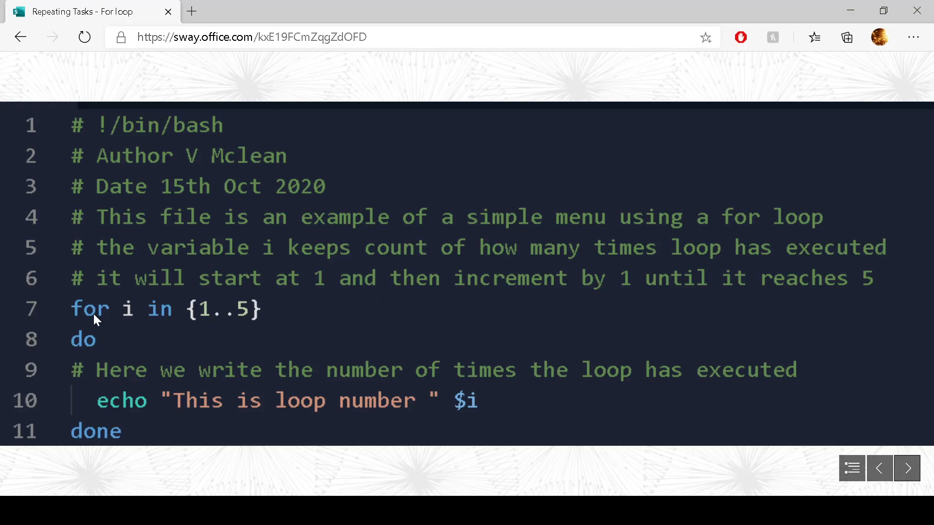
mouse_move(138, 324)
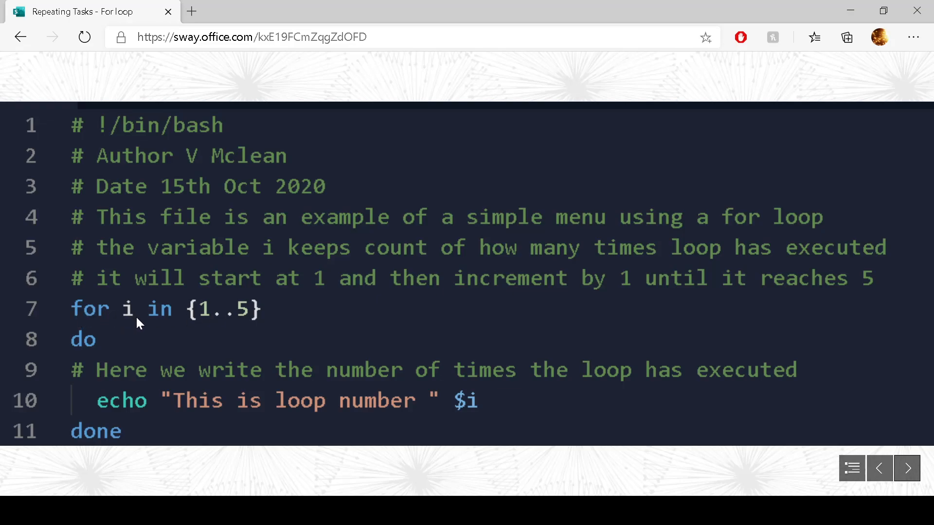
mouse_move(223, 312)
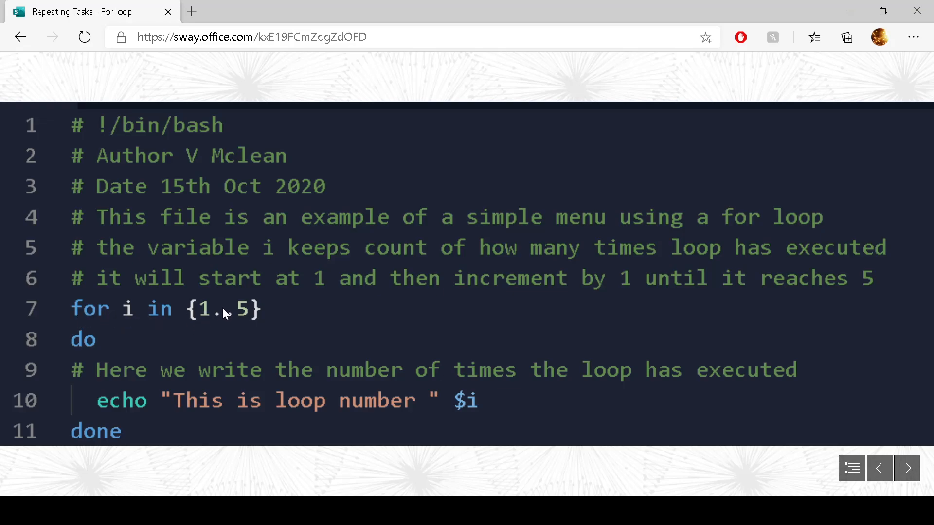
mouse_move(85, 345)
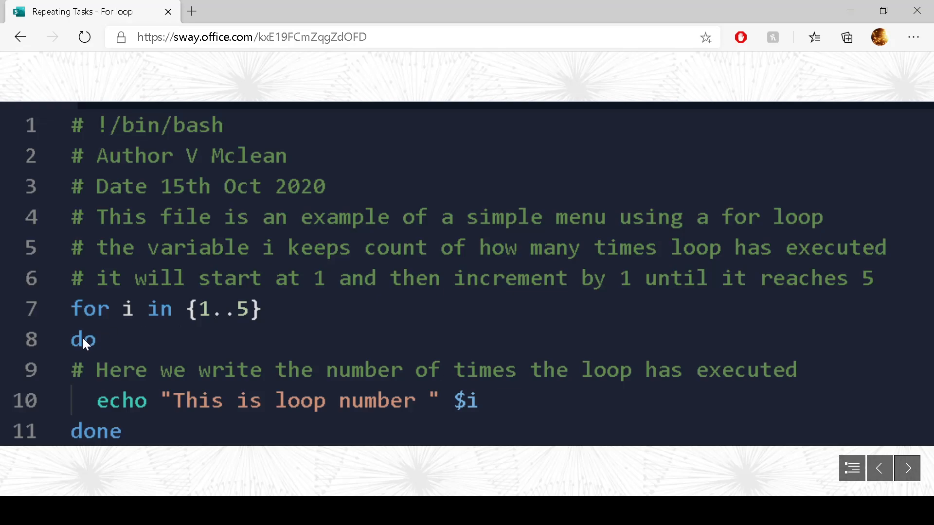
mouse_move(113, 409)
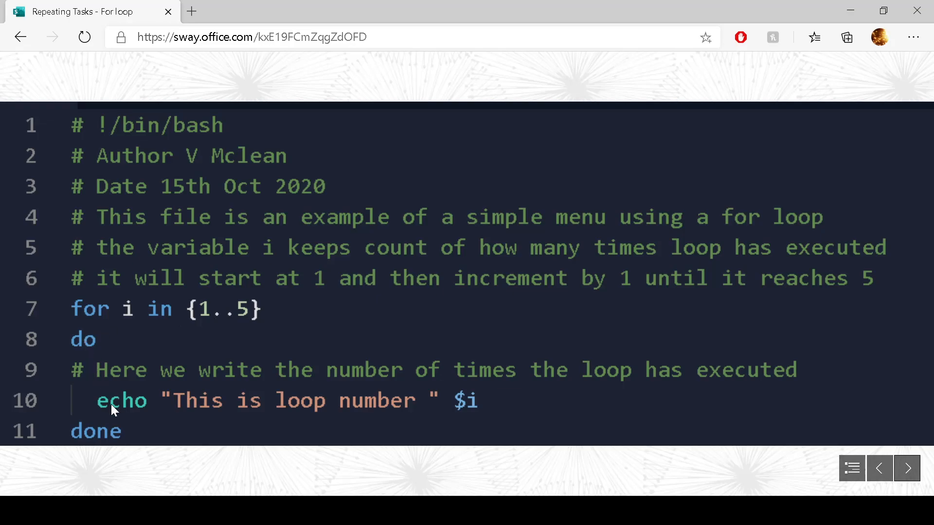
mouse_move(305, 402)
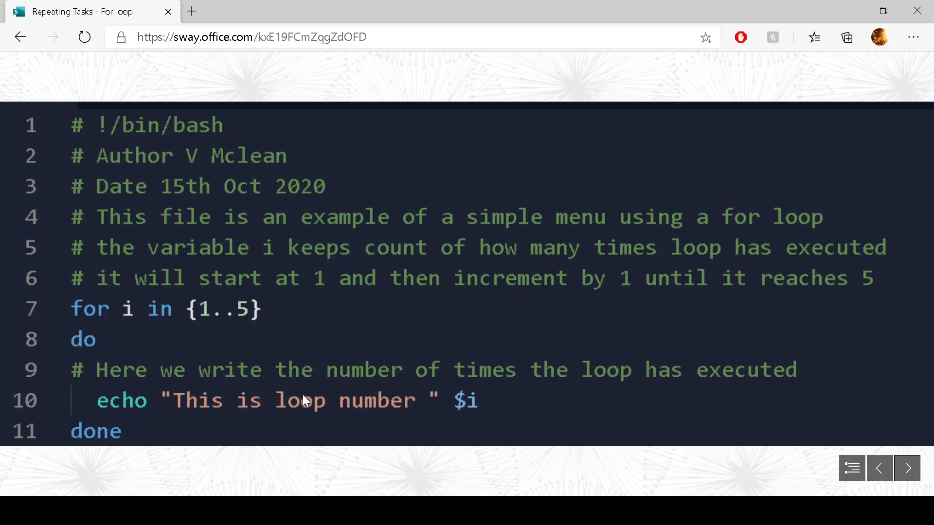
mouse_move(446, 409)
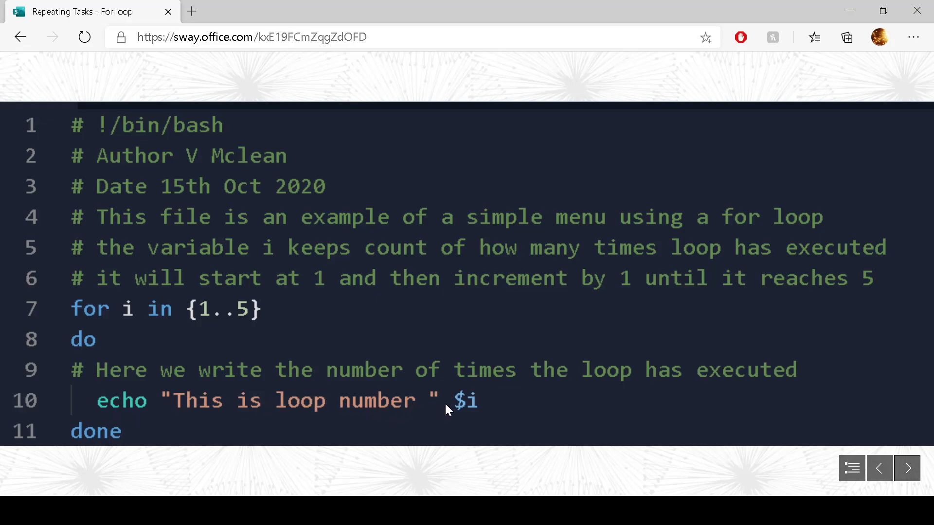
mouse_move(456, 368)
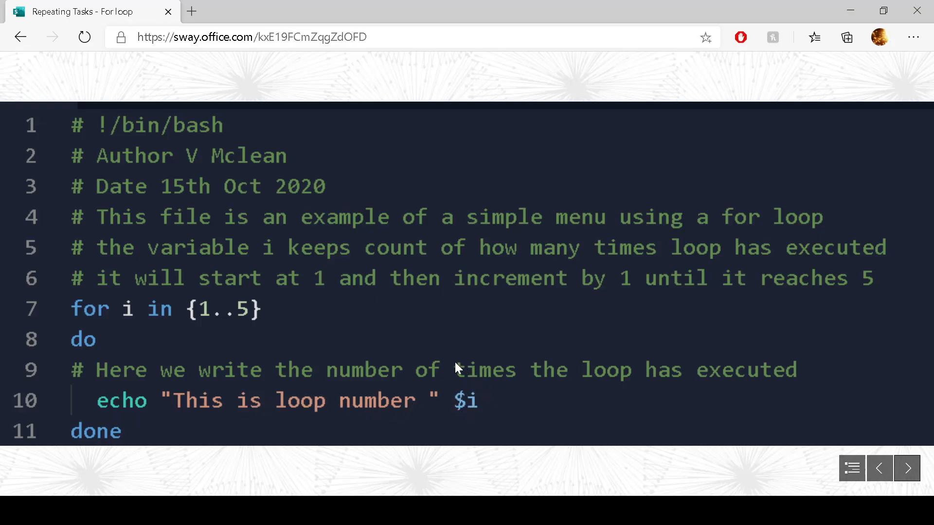
mouse_move(450, 421)
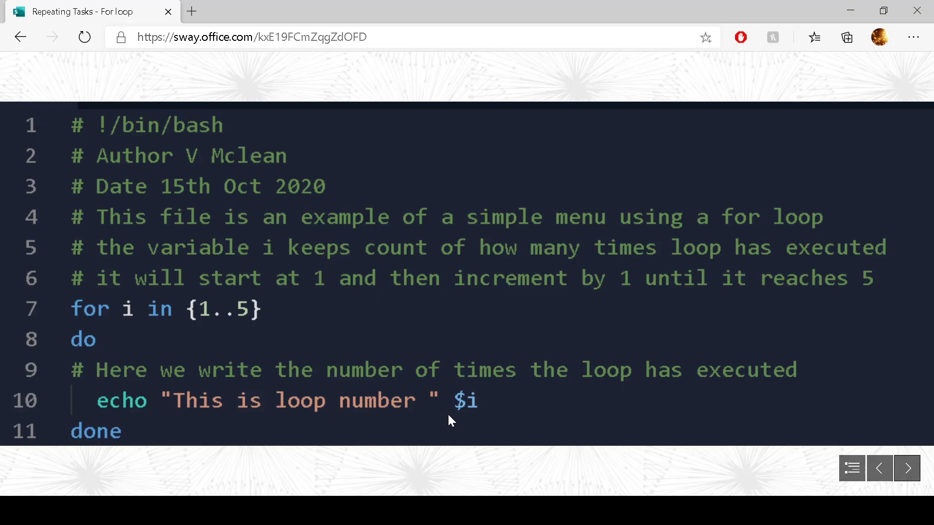
mouse_move(158, 436)
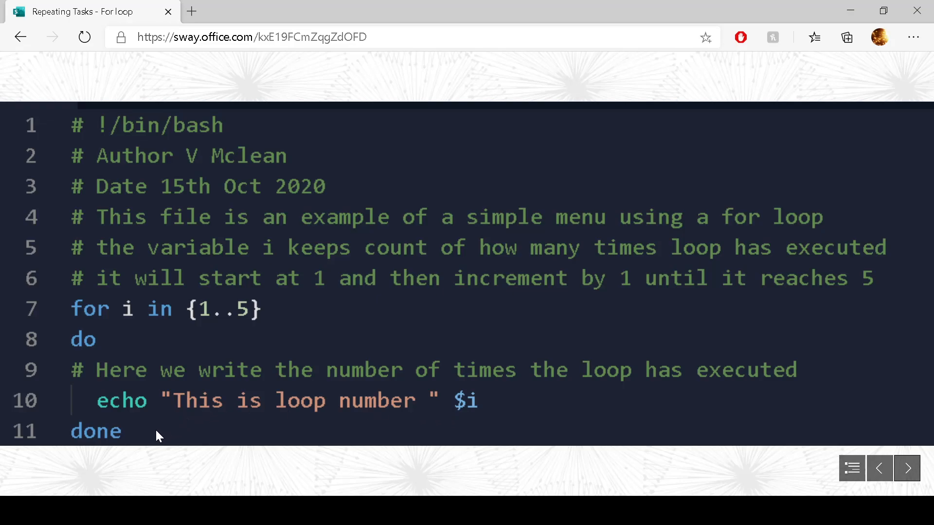
mouse_move(136, 435)
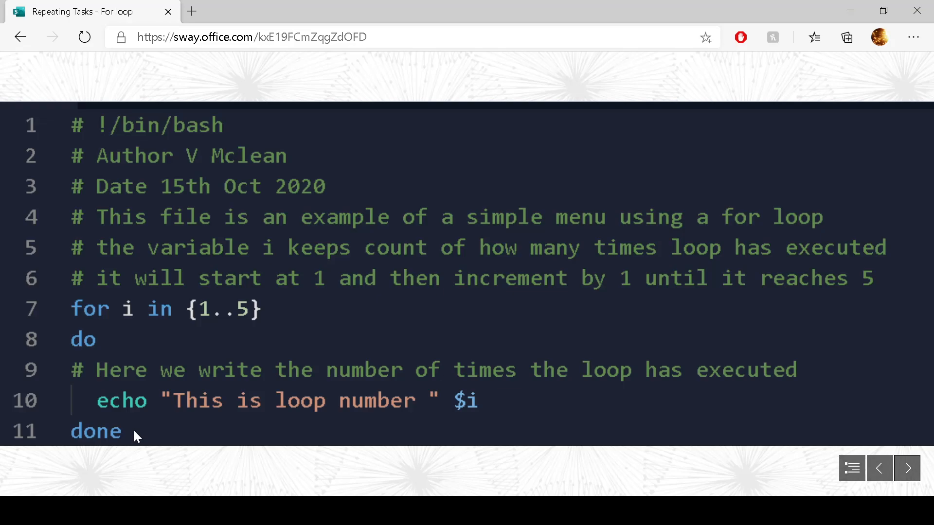
mouse_move(109, 323)
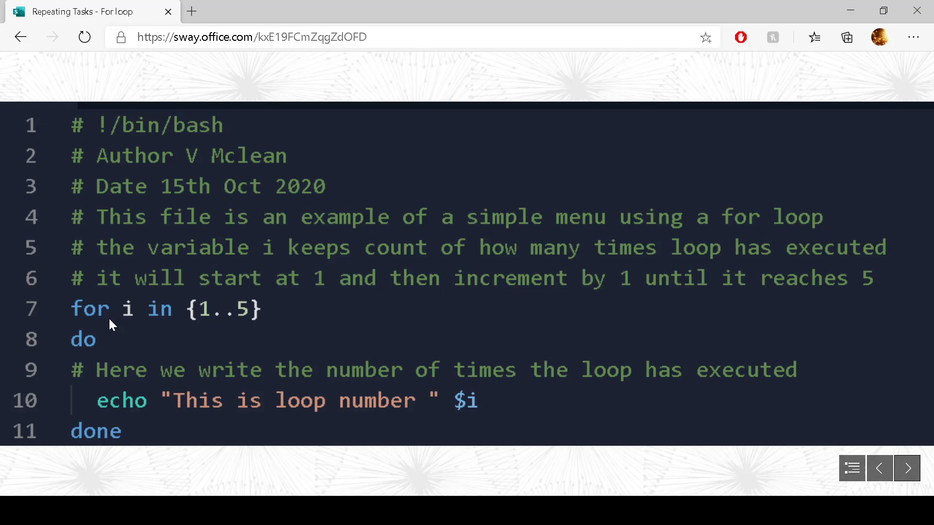
mouse_move(108, 341)
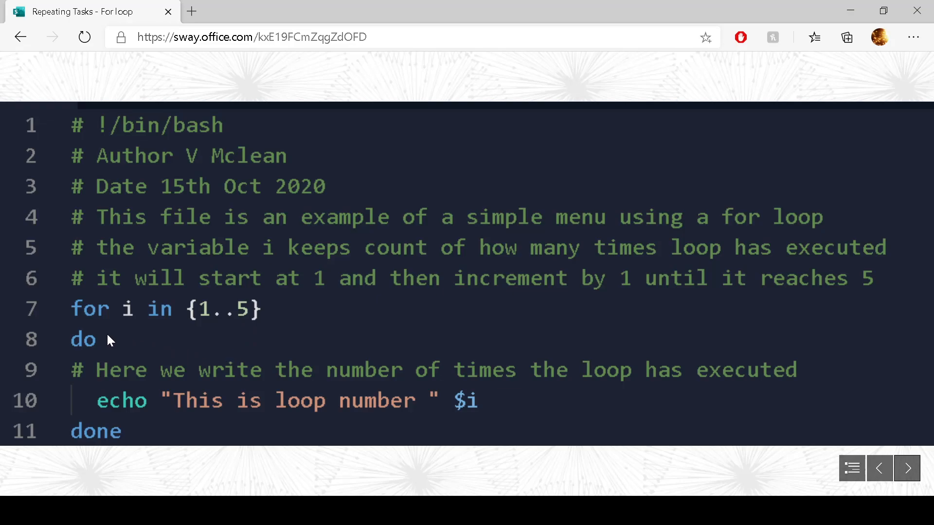
mouse_move(125, 398)
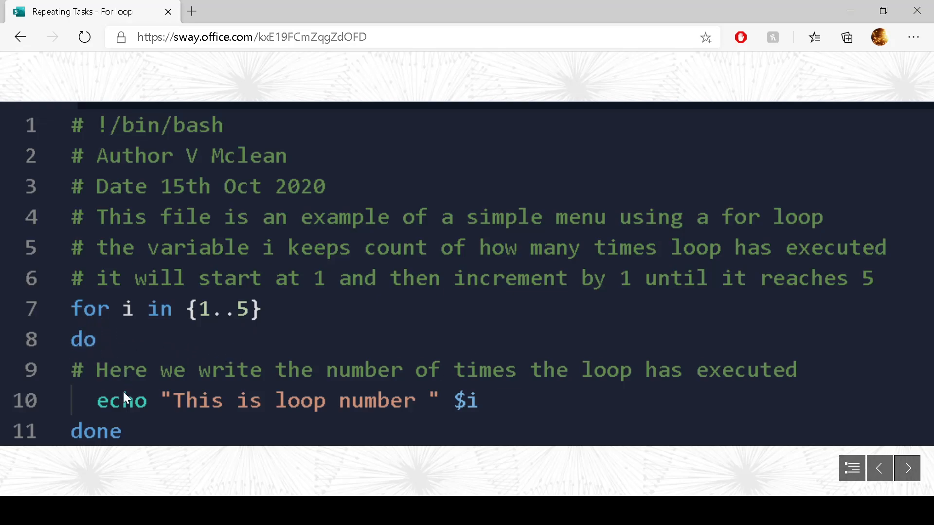
mouse_move(113, 393)
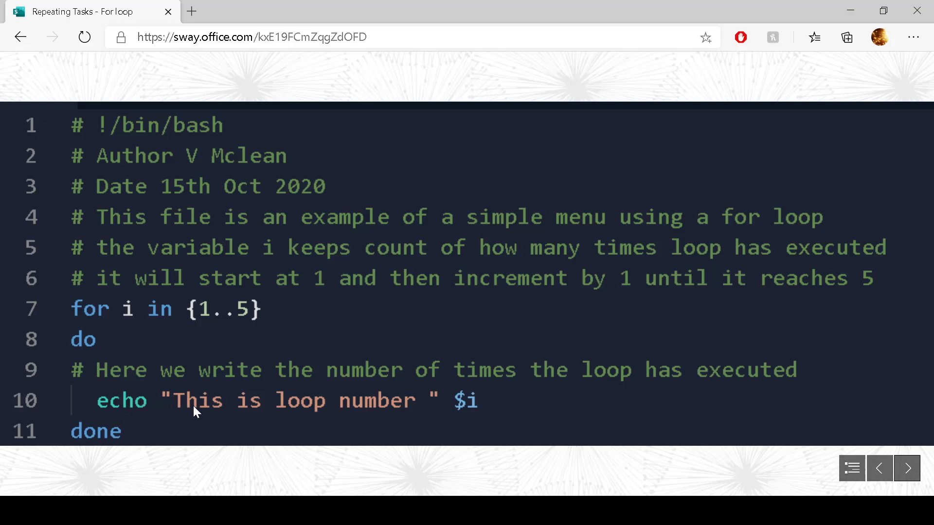
mouse_move(468, 417)
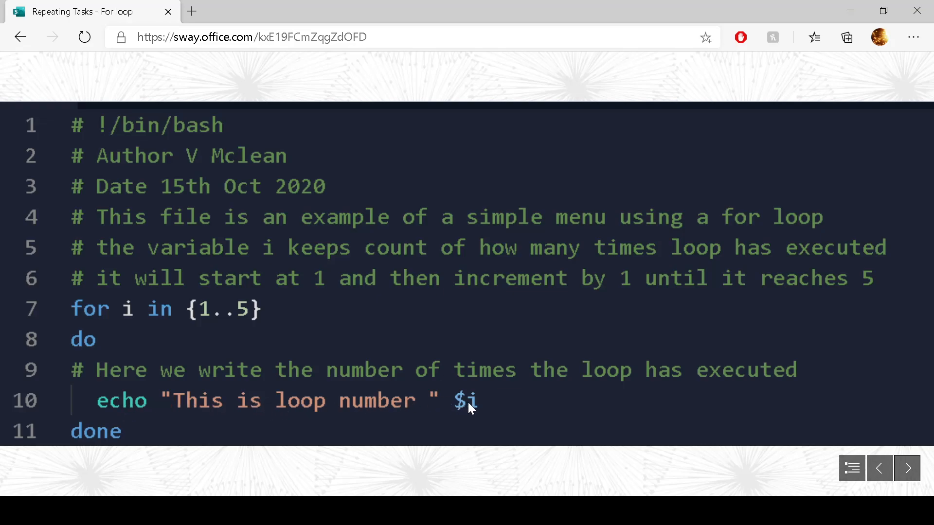
mouse_move(115, 437)
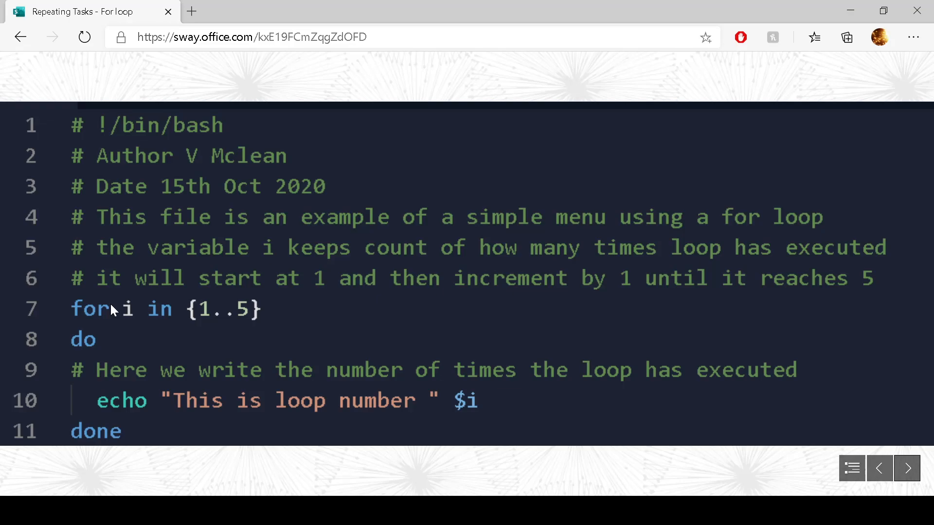
mouse_move(106, 315)
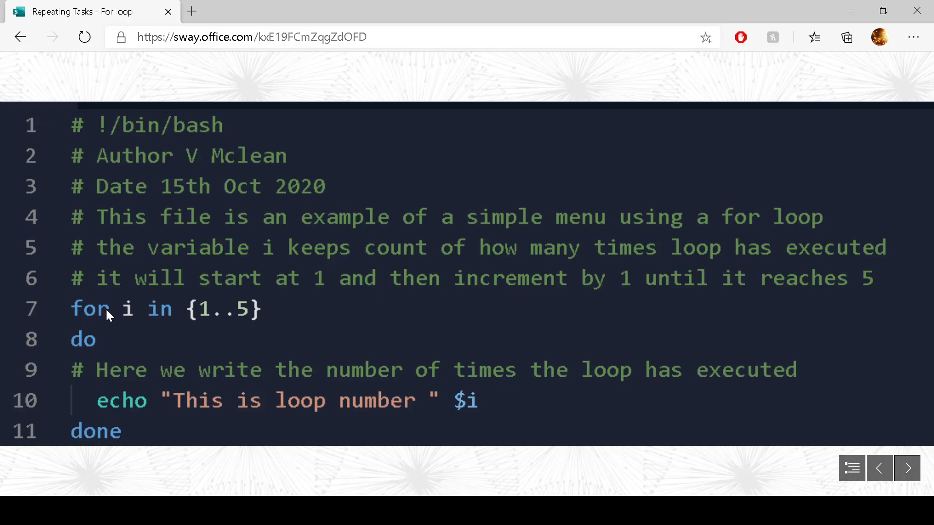
mouse_move(143, 315)
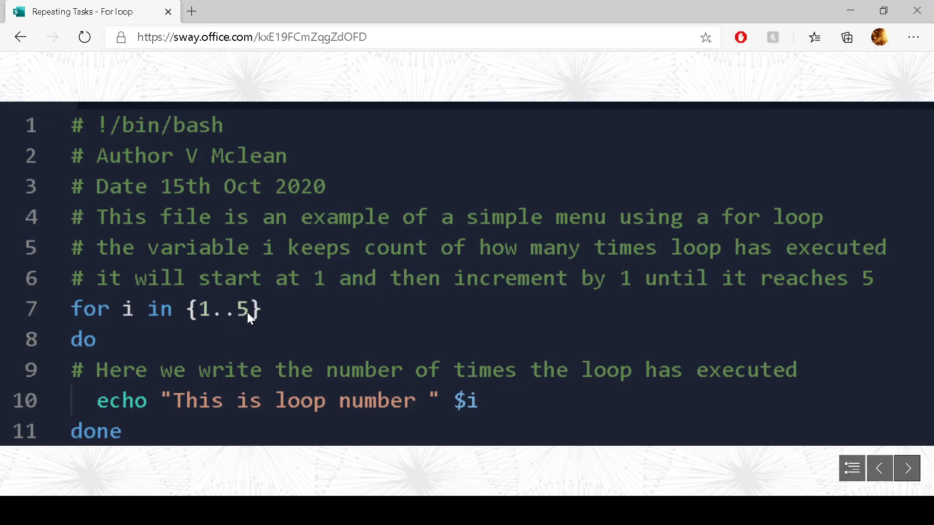
mouse_move(210, 318)
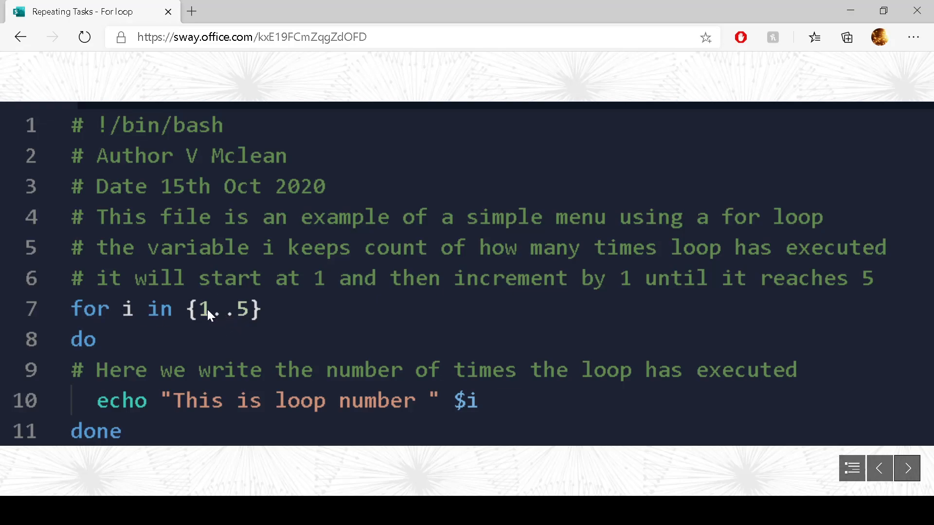
mouse_move(98, 341)
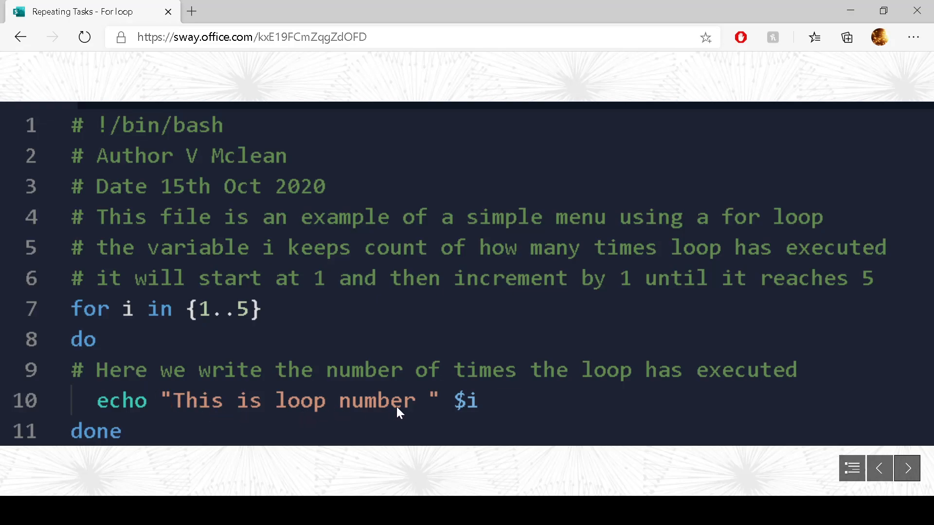
mouse_move(486, 411)
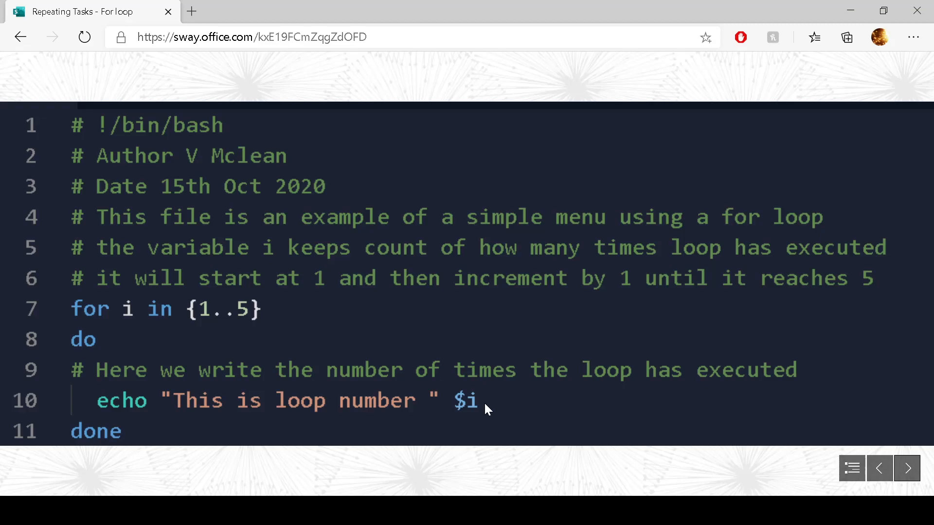
mouse_move(90, 439)
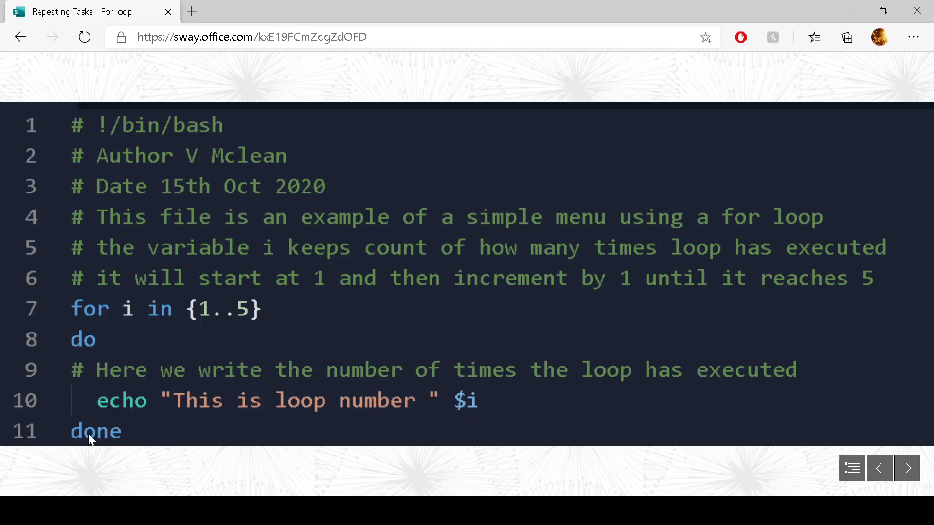
mouse_move(92, 306)
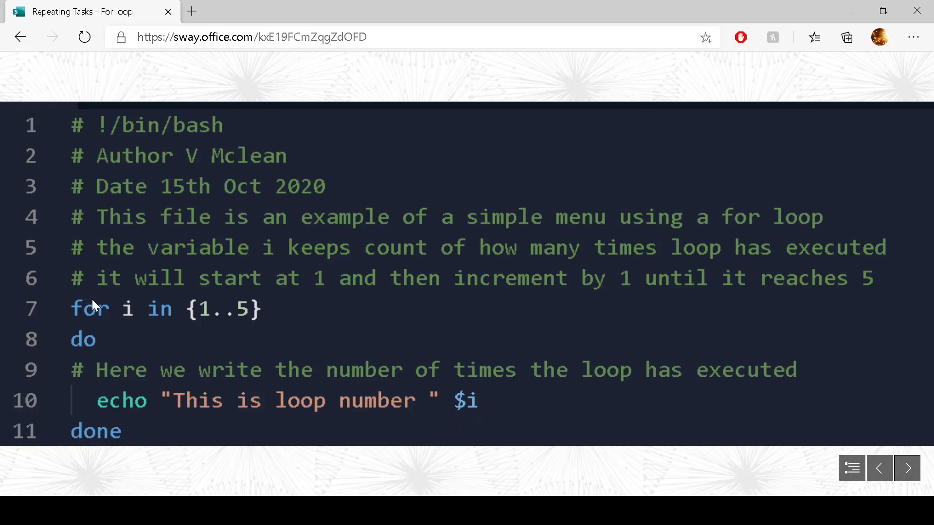
mouse_move(136, 340)
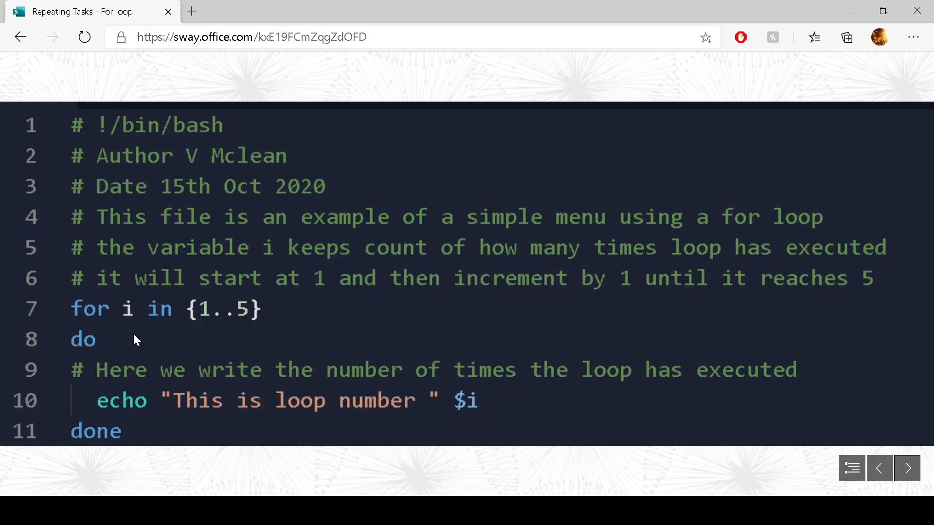
mouse_move(141, 320)
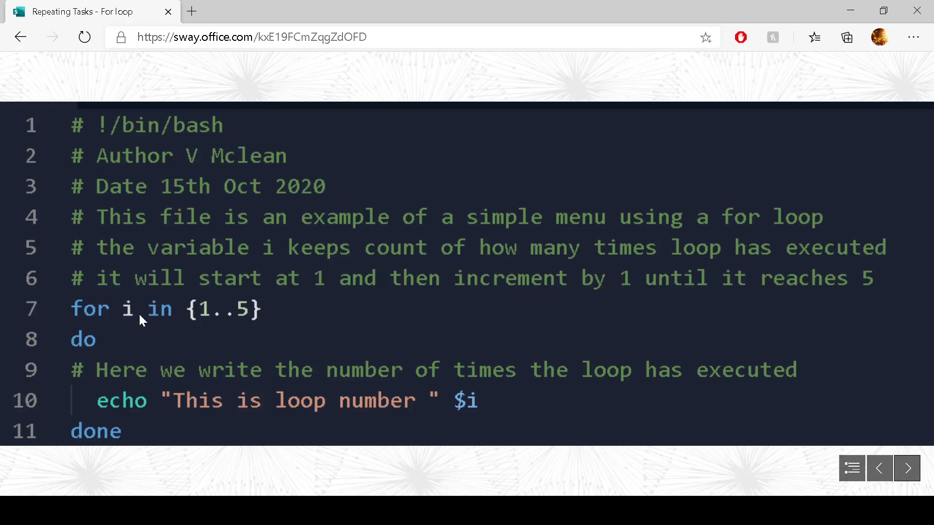
mouse_move(202, 321)
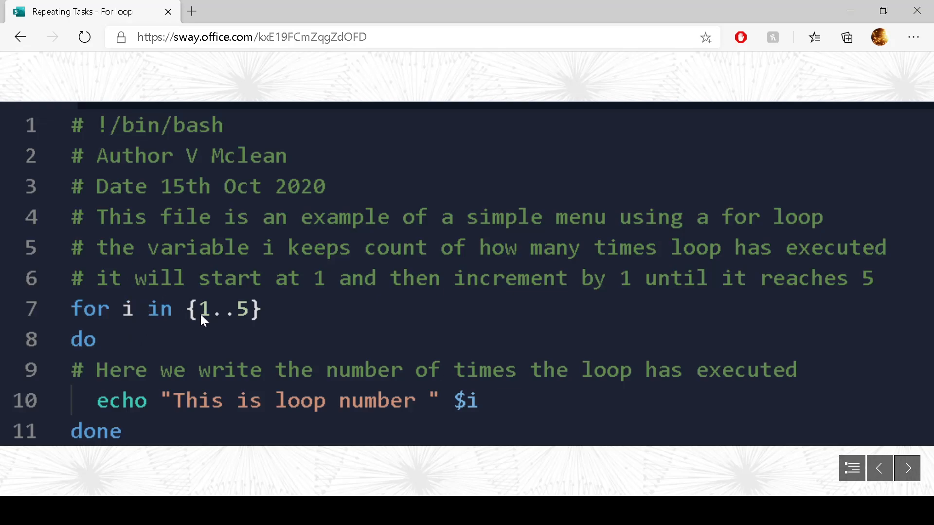
mouse_move(154, 319)
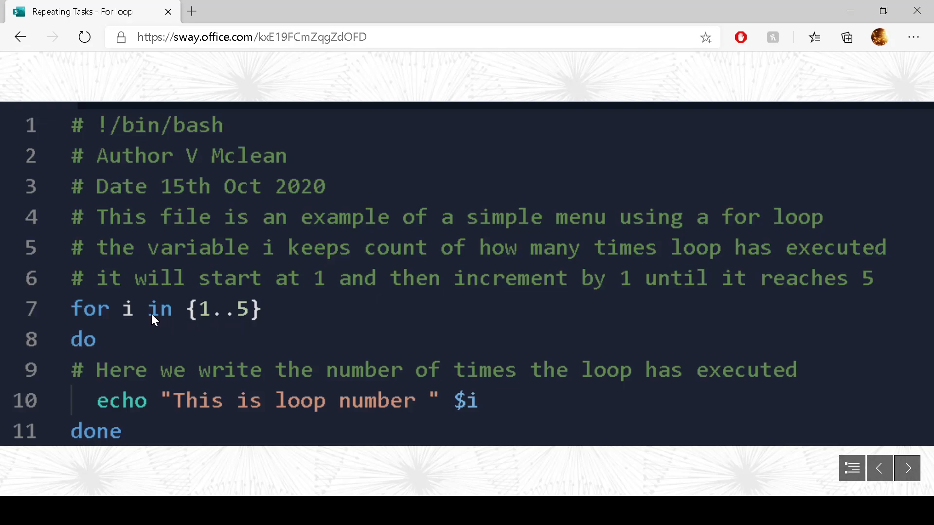
mouse_move(132, 316)
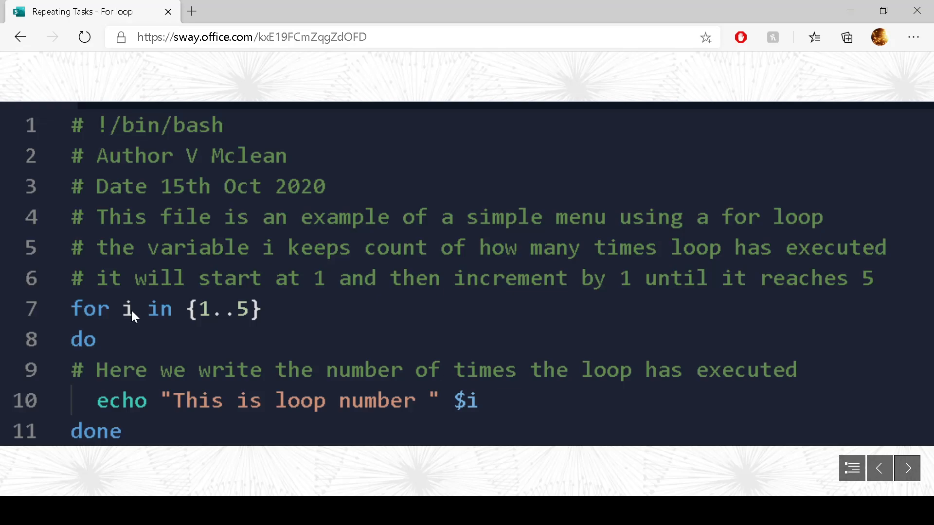
mouse_move(83, 340)
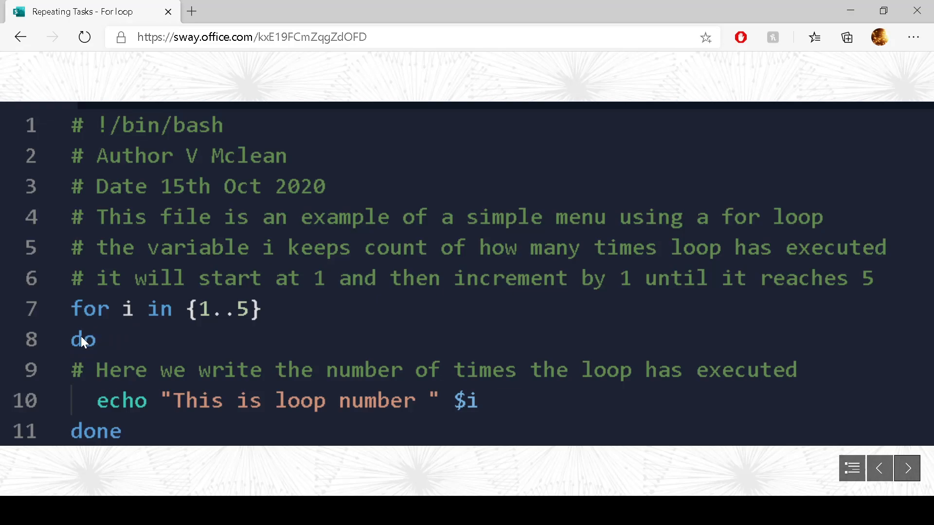
mouse_move(333, 409)
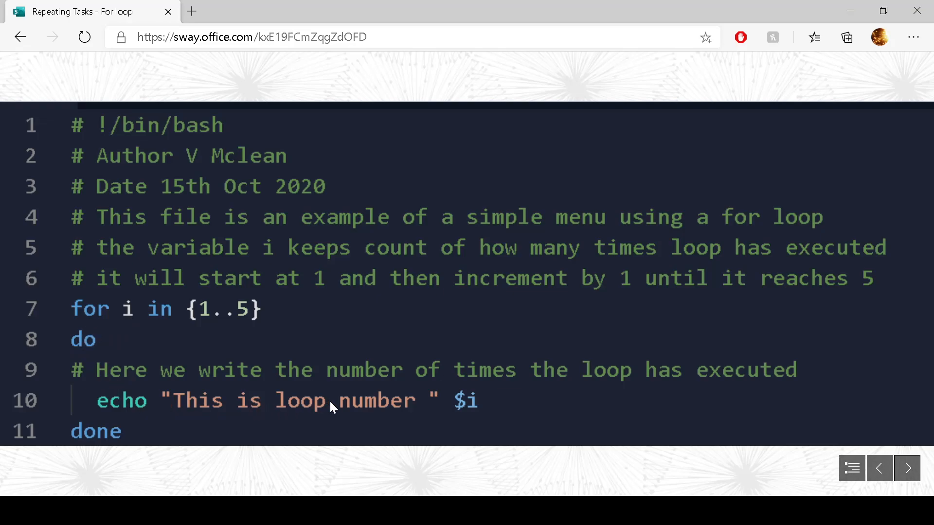
mouse_move(485, 411)
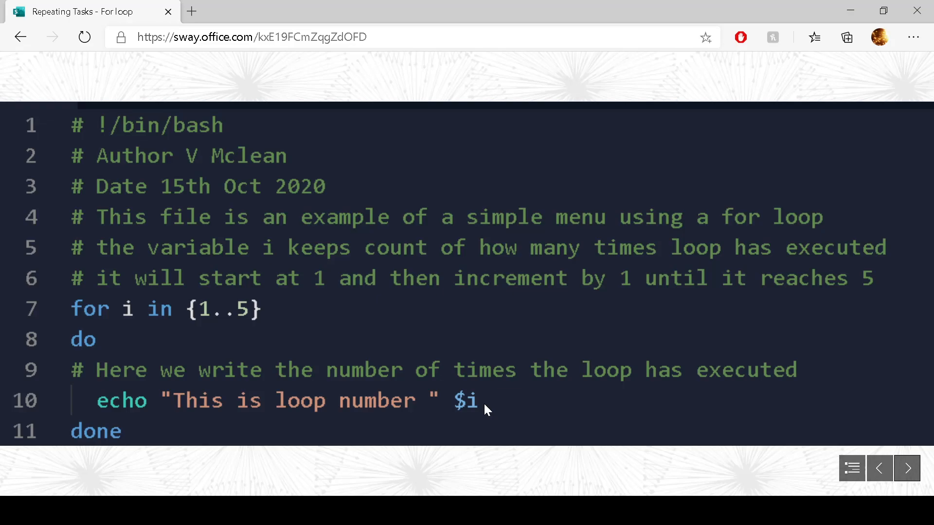
mouse_move(130, 412)
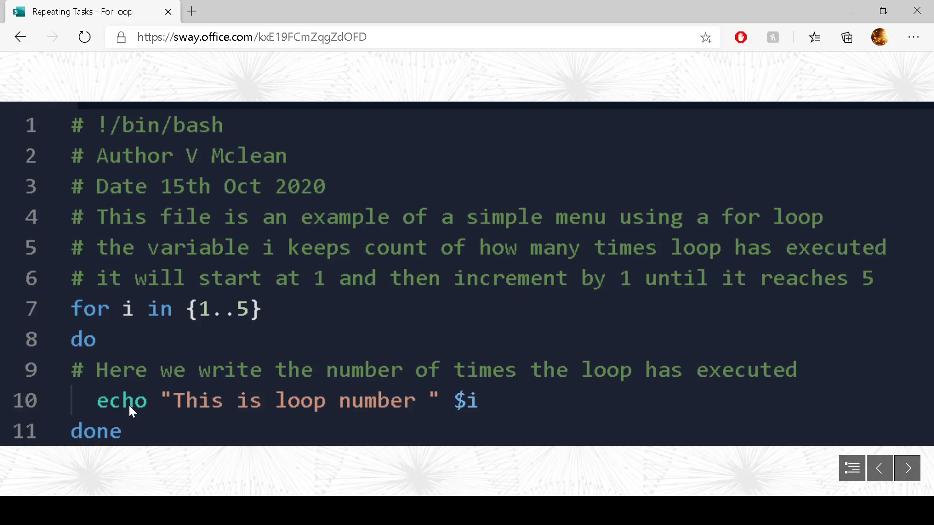
mouse_move(133, 416)
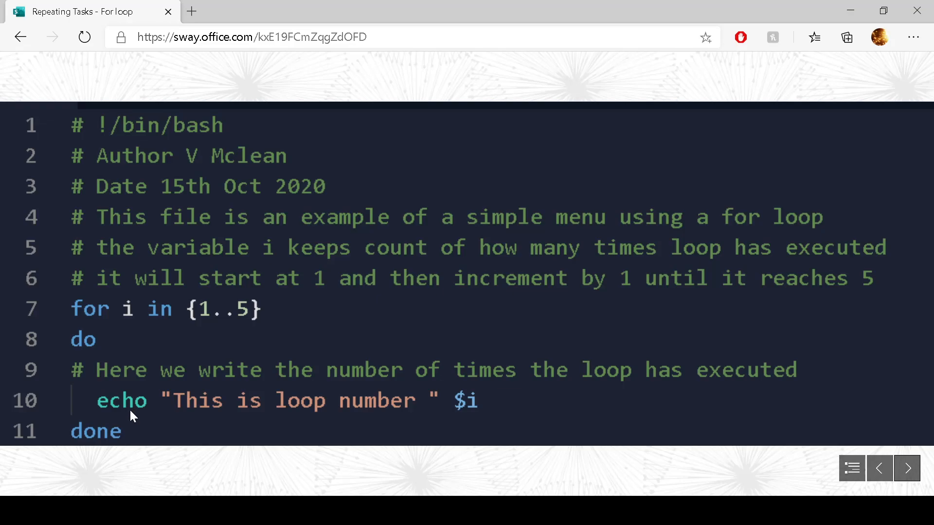
mouse_move(120, 475)
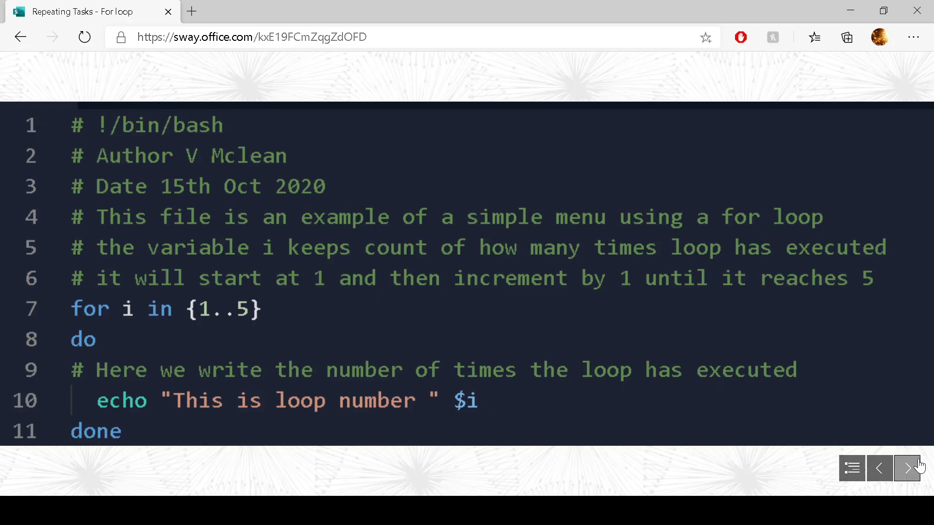
- Advance to the slide about altering file permissions and executing the script
click(907, 468)
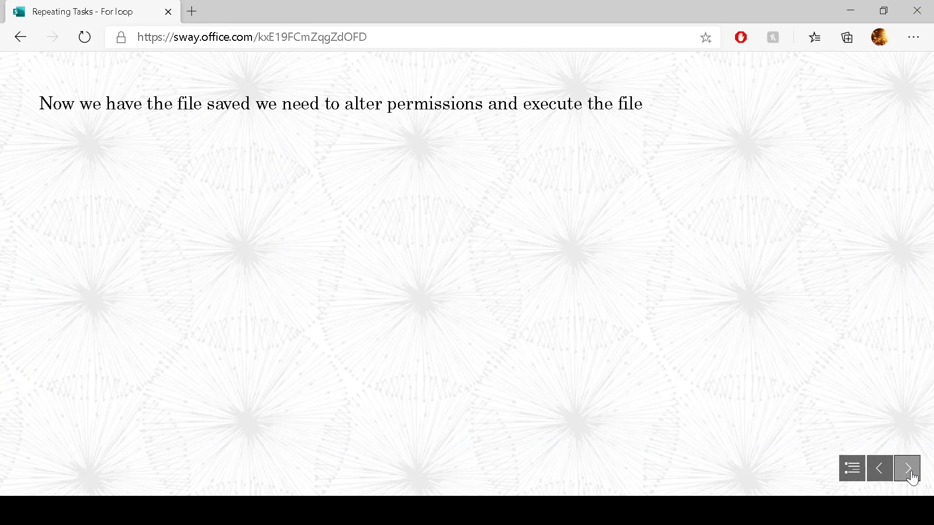
- Show the terminal output printing 1 to 5, then reach the Made with Microsoft Sway card
click(906, 468)
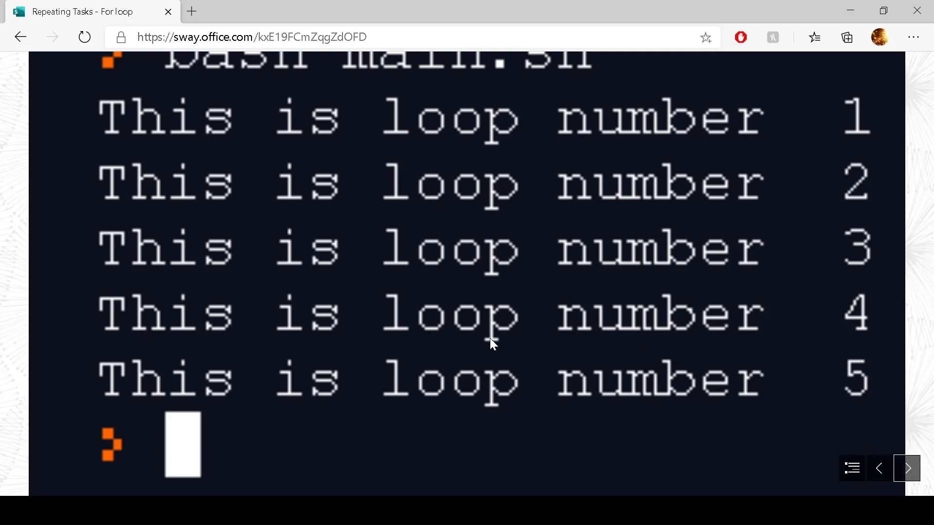
mouse_move(609, 382)
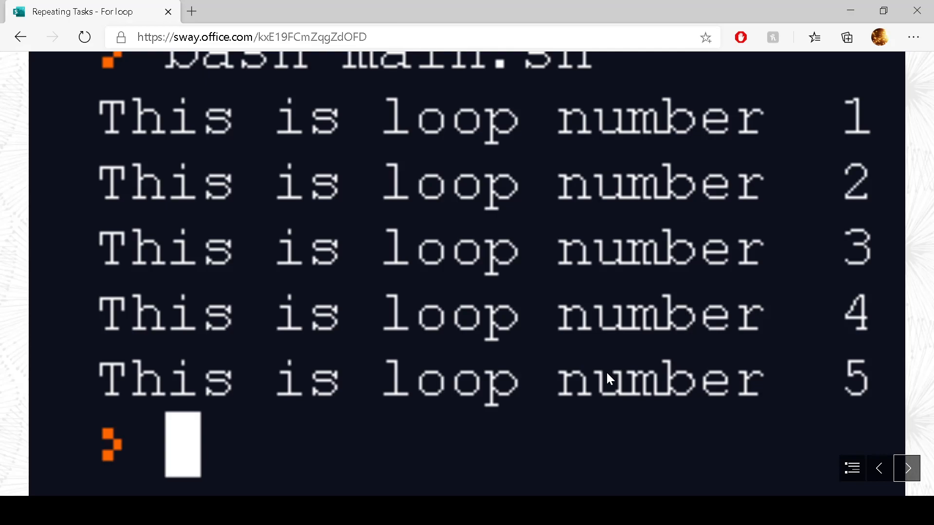
mouse_move(906, 469)
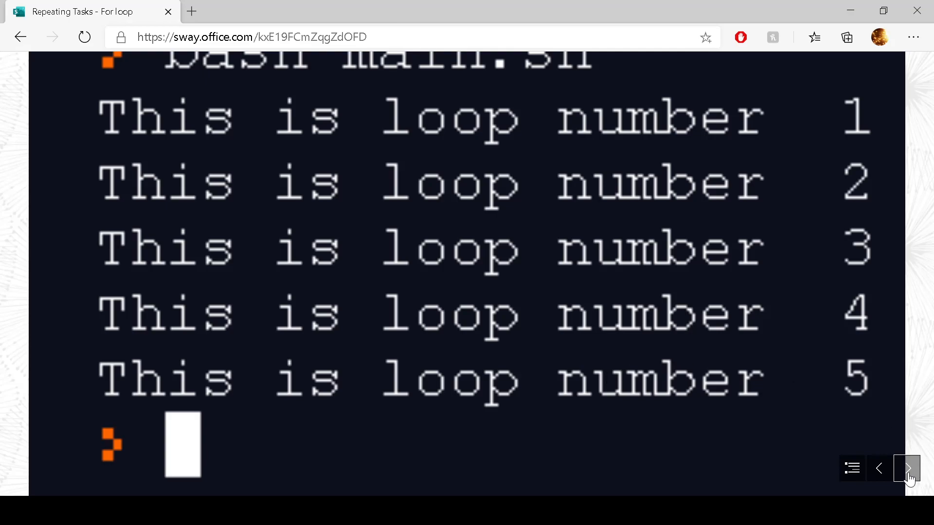
click(906, 468)
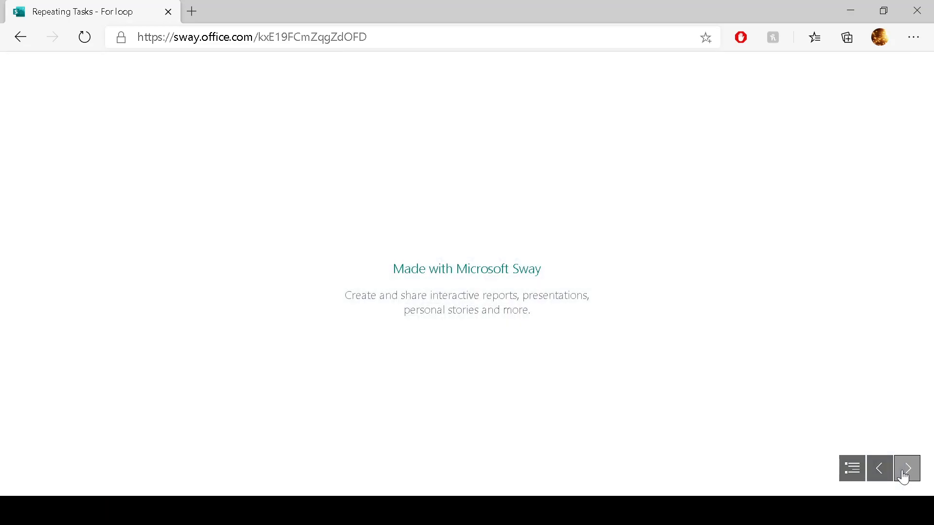
mouse_move(884, 476)
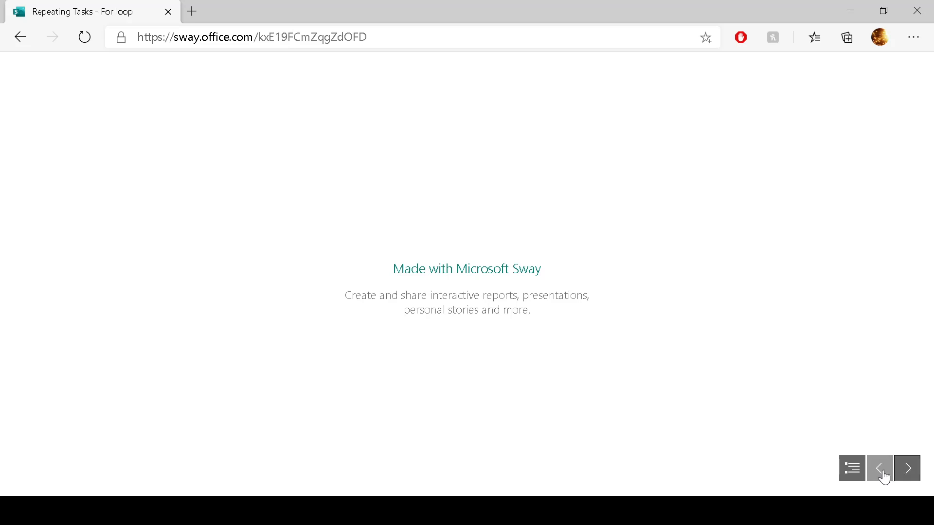